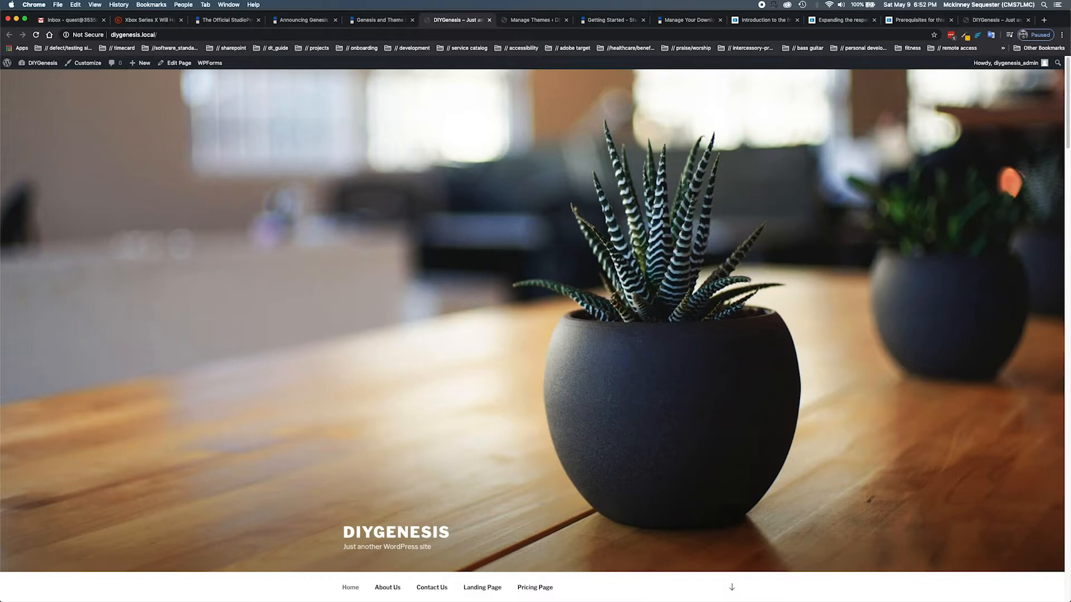
pyautogui.moveTo(414, 253)
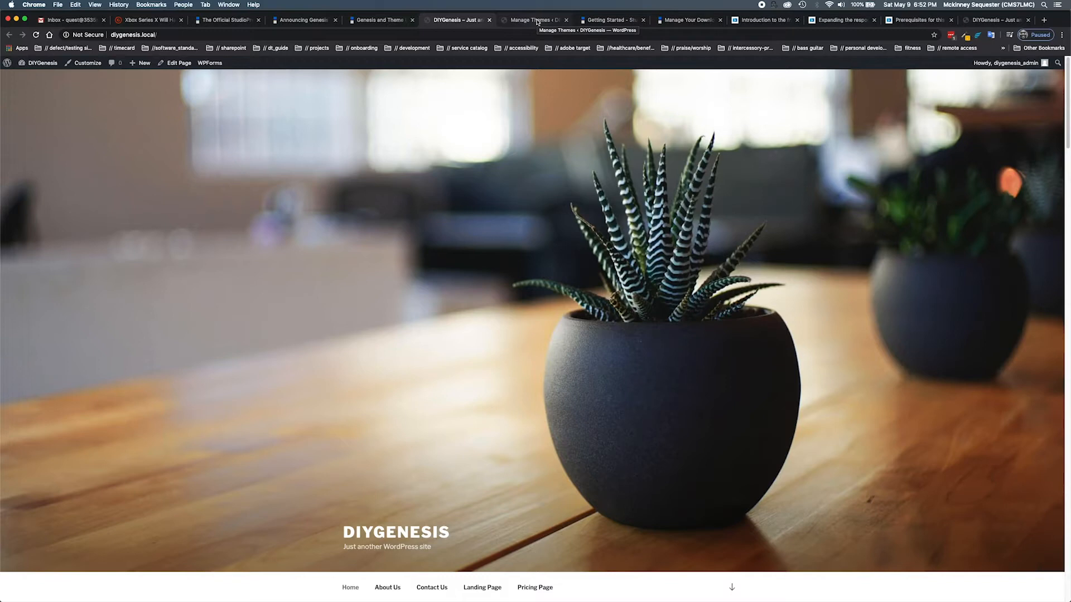
# Step: Go to the installed Themes page and start adding a new theme
pyautogui.click(537, 20)
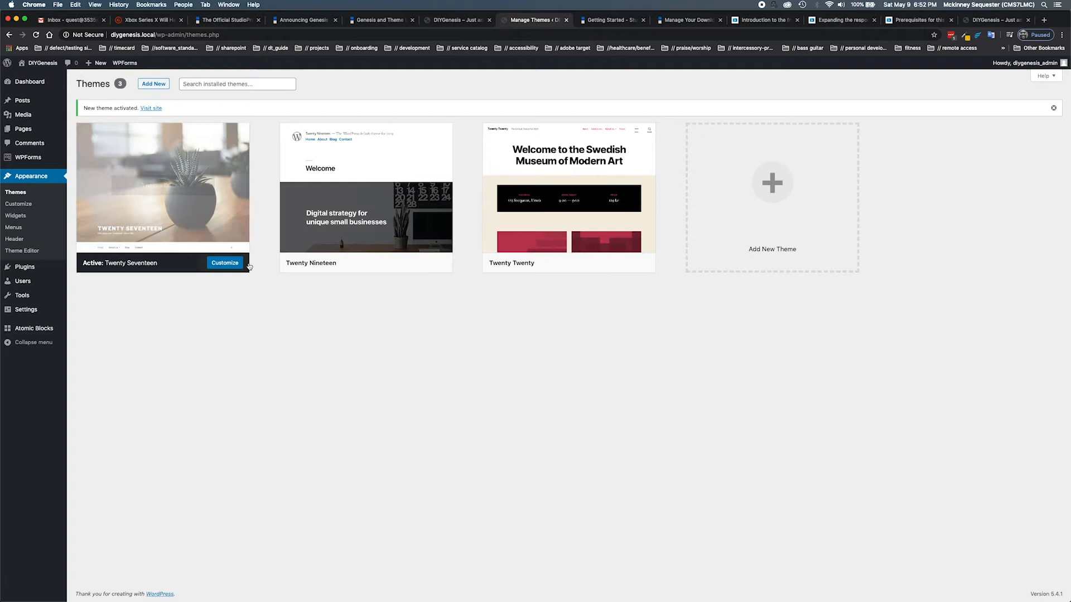
pyautogui.moveTo(163, 184)
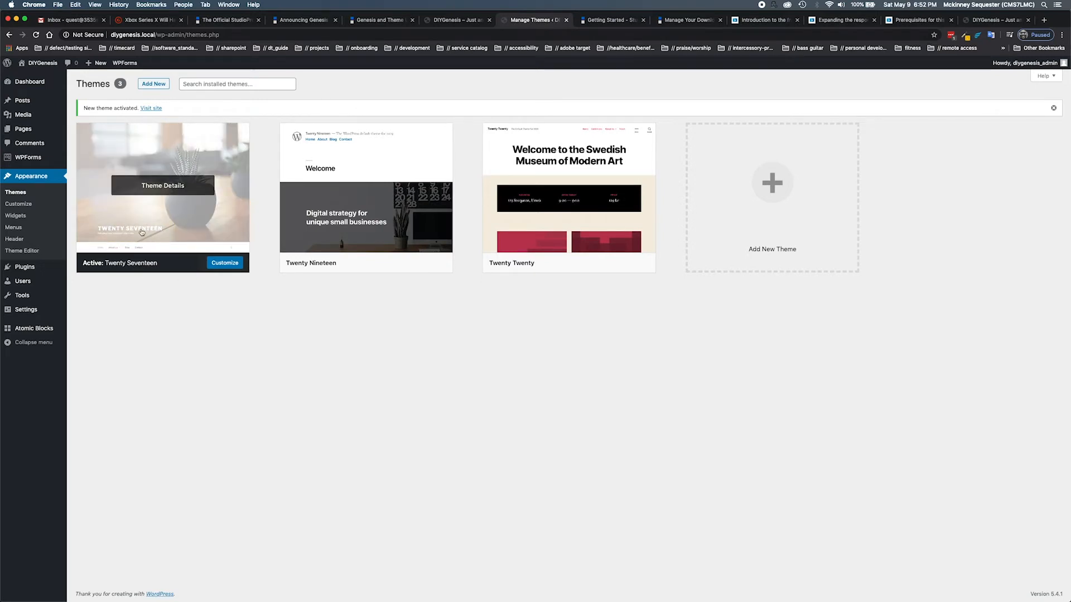
pyautogui.moveTo(130, 181)
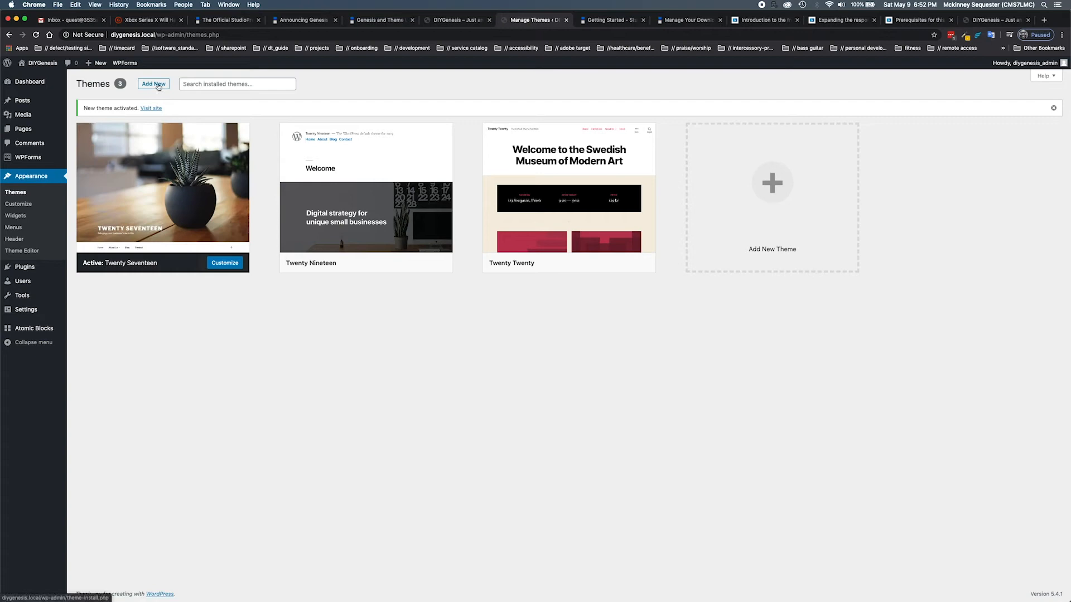
pyautogui.click(153, 84)
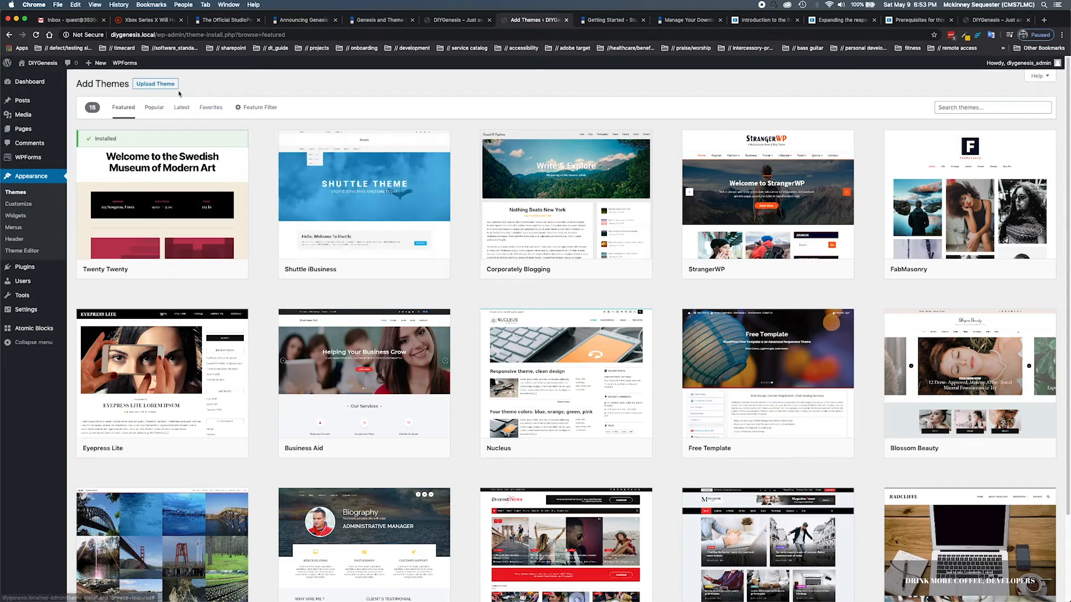
# Step: Upload navigation-pro-1.1.1.zip from the computer and begin installing it
pyautogui.click(155, 84)
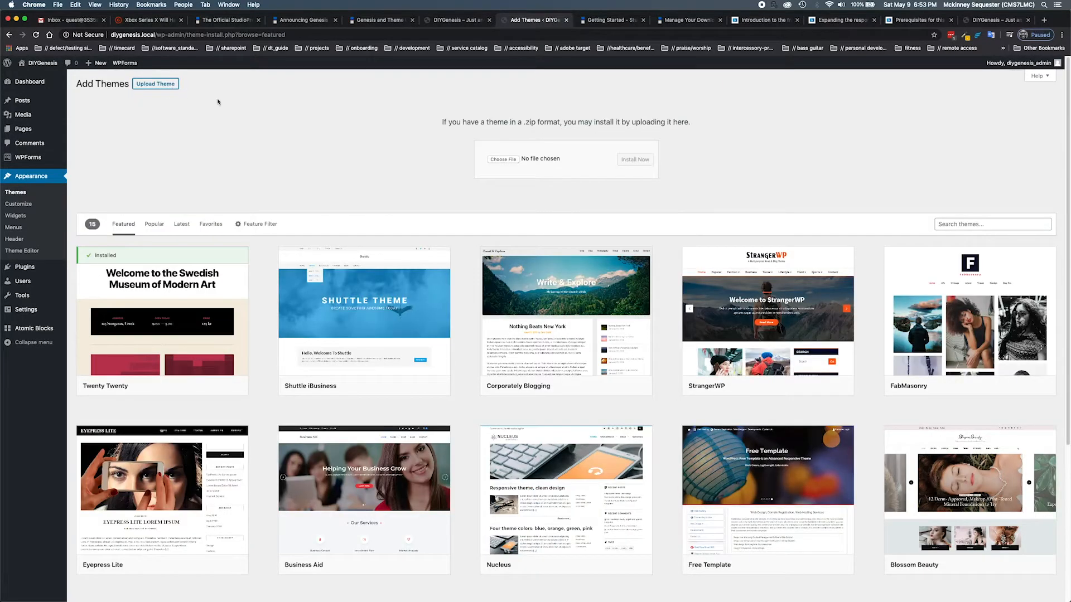
pyautogui.moveTo(516, 183)
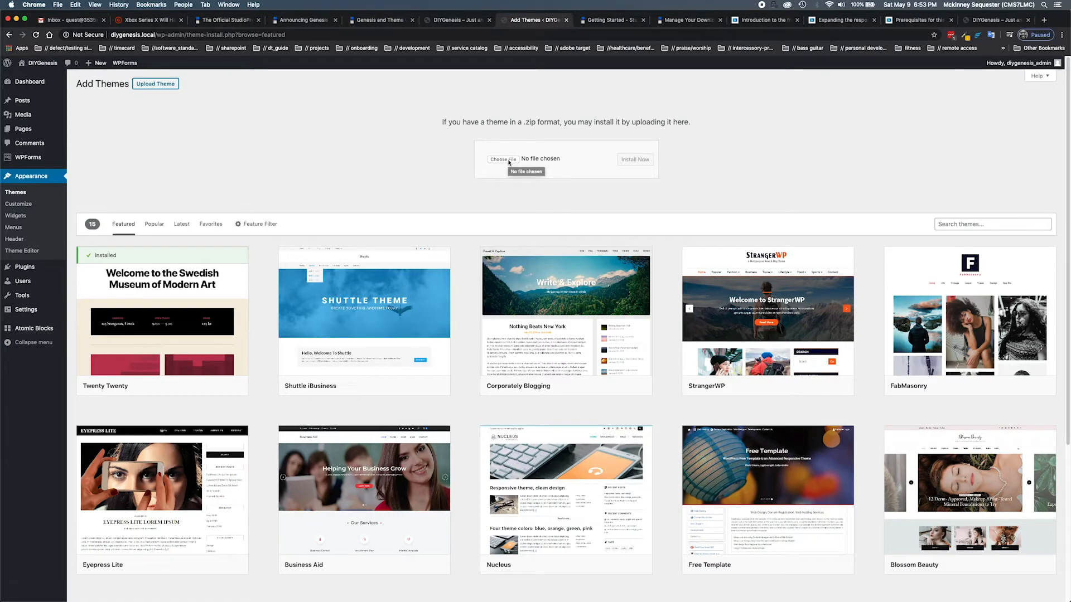
pyautogui.click(502, 158)
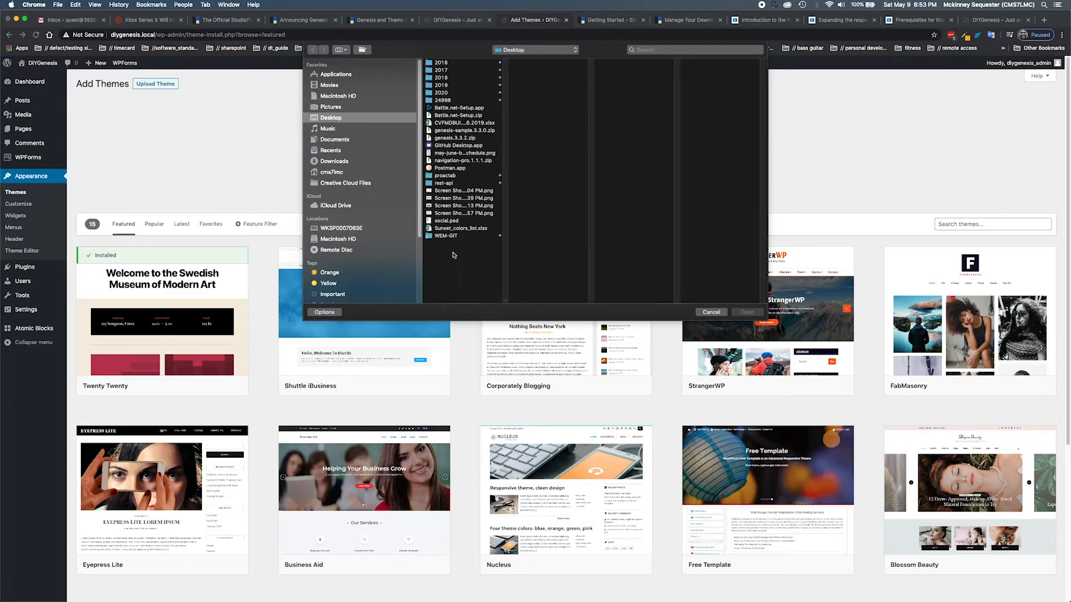
pyautogui.moveTo(496, 176)
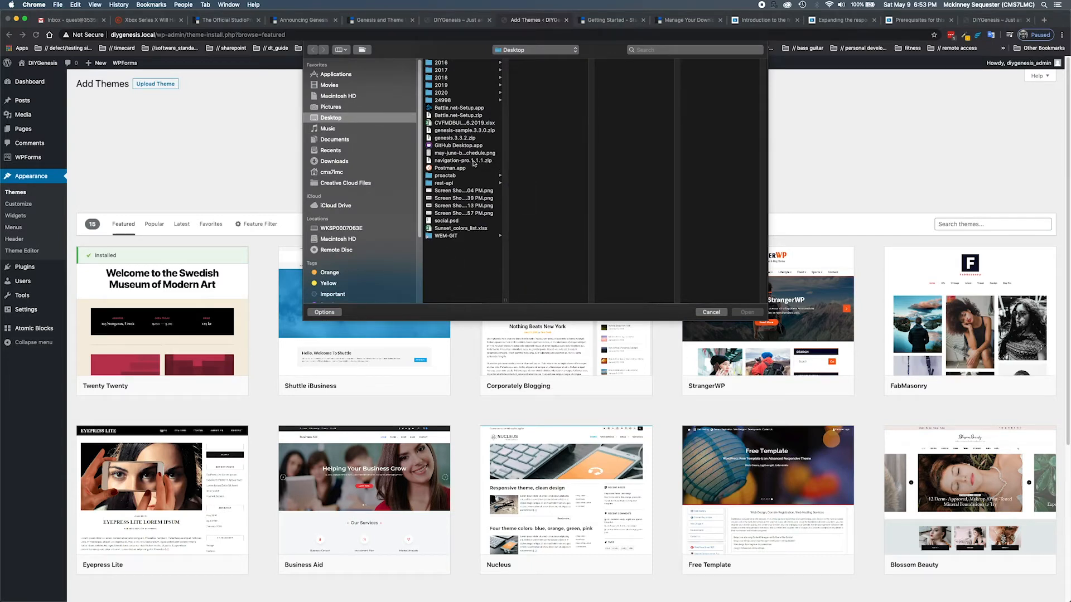
pyautogui.click(463, 160)
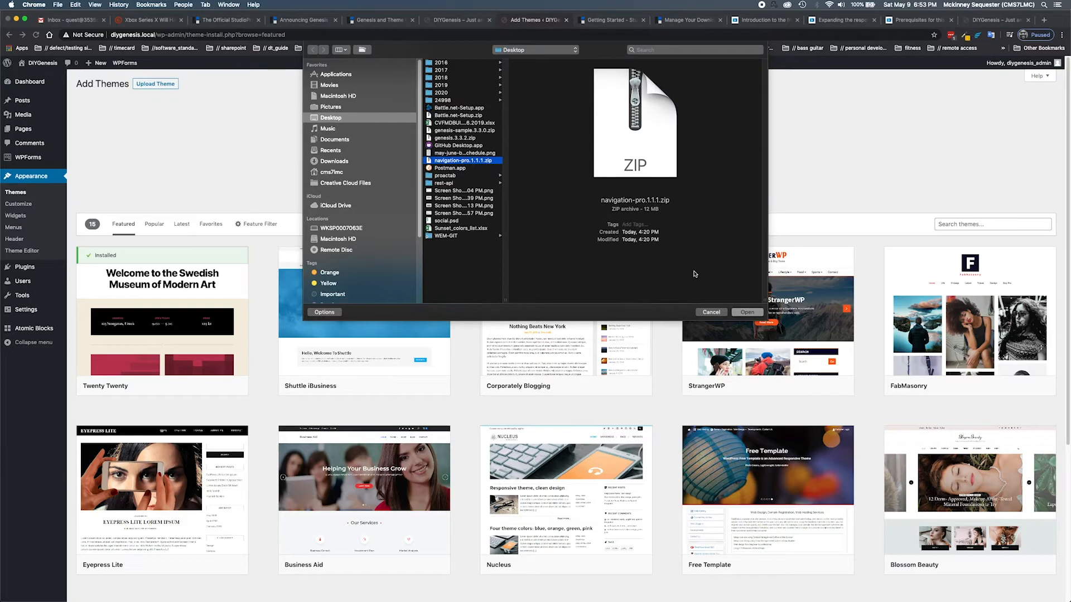
pyautogui.click(747, 312)
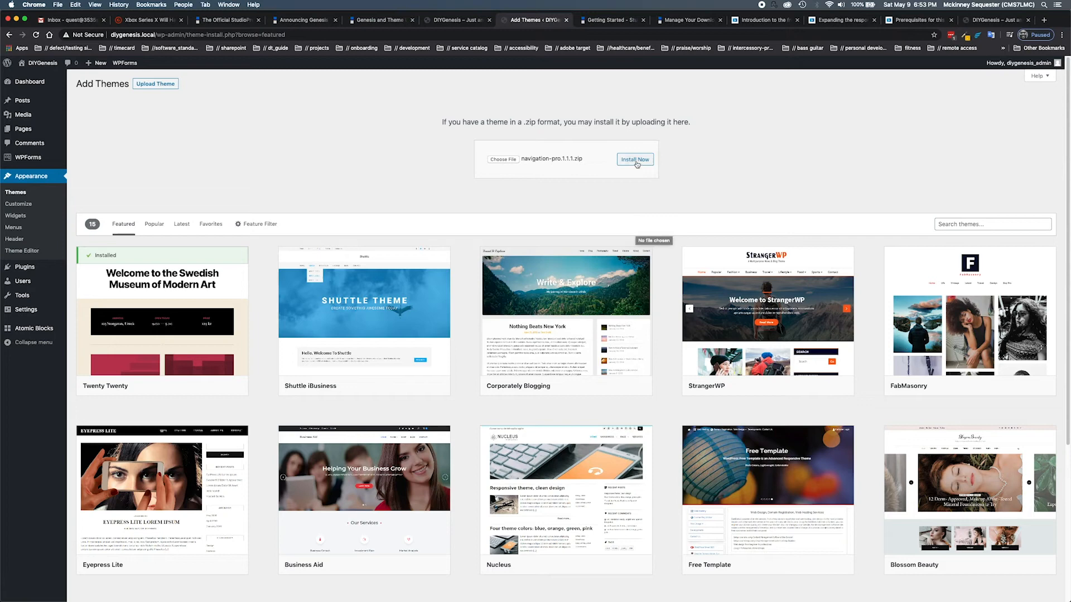
pyautogui.click(634, 159)
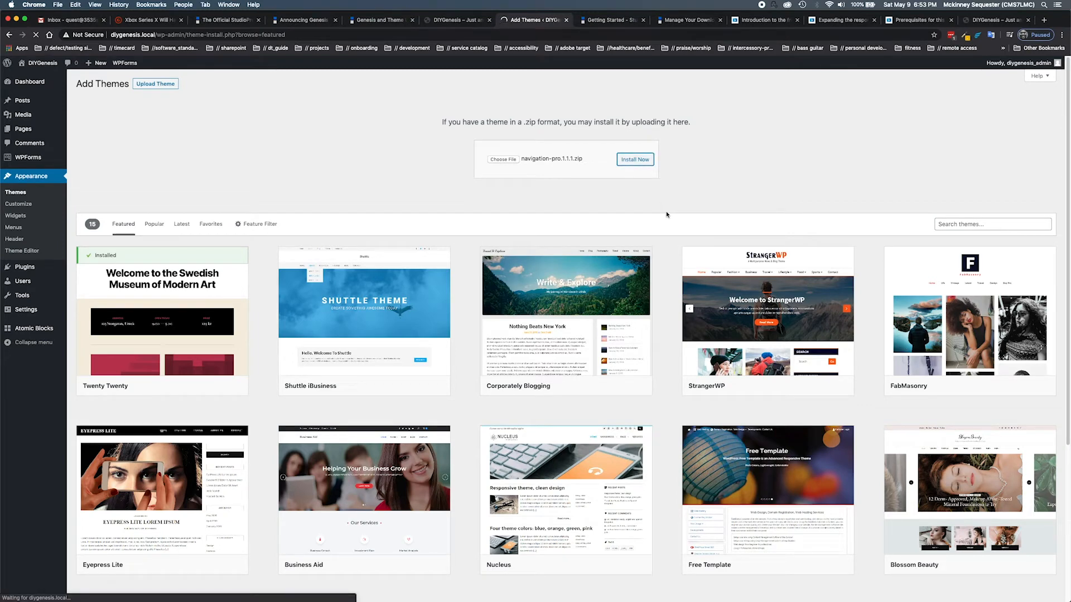
# Step: Let the Navigation Pro install finish, noting the missing Genesis parent warning
pyautogui.click(634, 159)
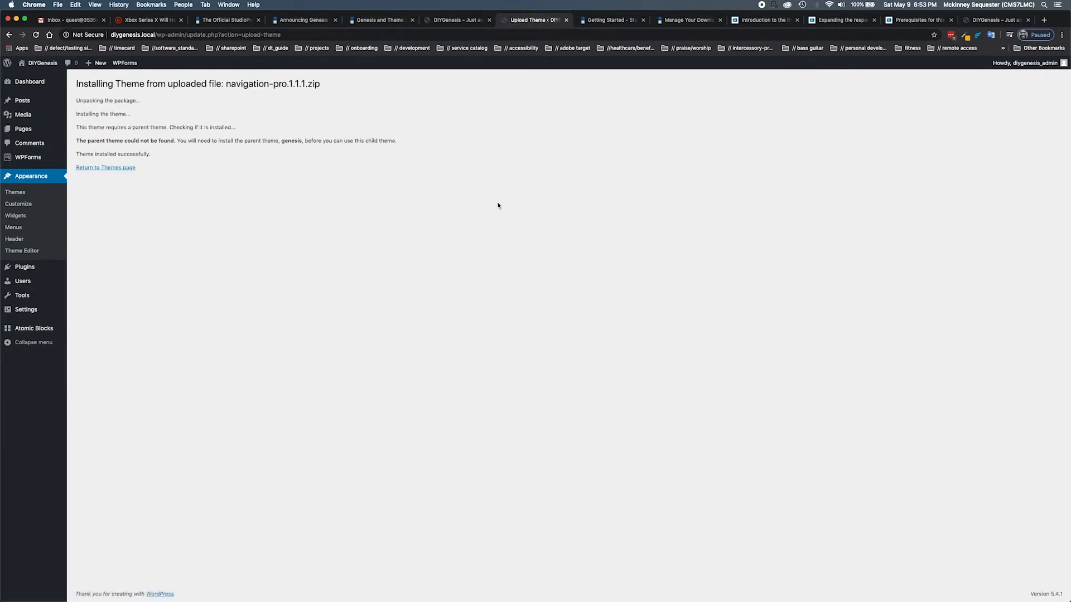
pyautogui.moveTo(108, 180)
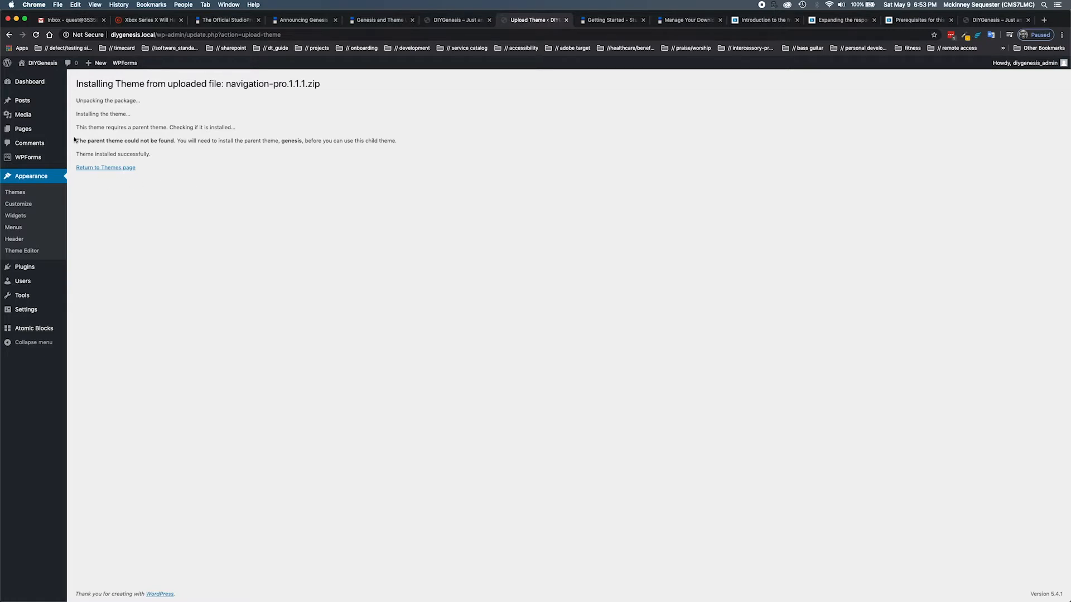
pyautogui.moveTo(217, 151)
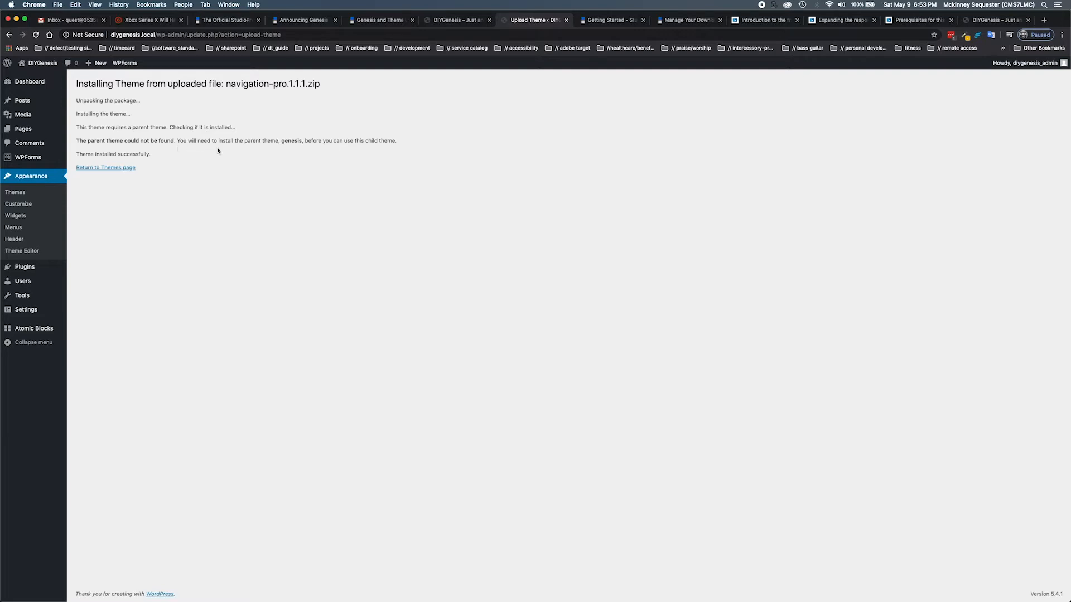
pyautogui.moveTo(306, 156)
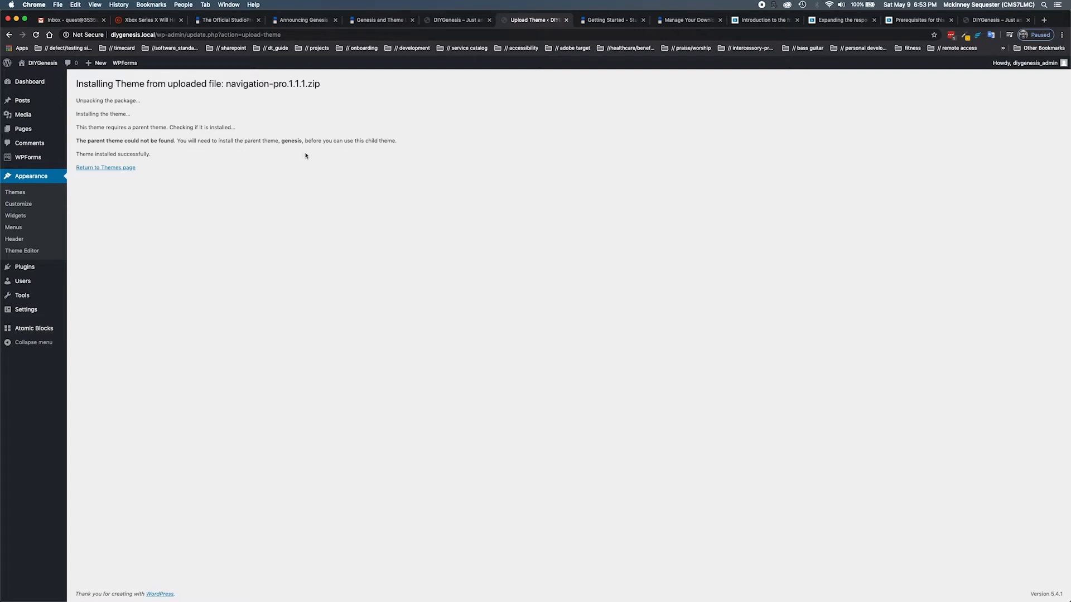
pyautogui.moveTo(278, 157)
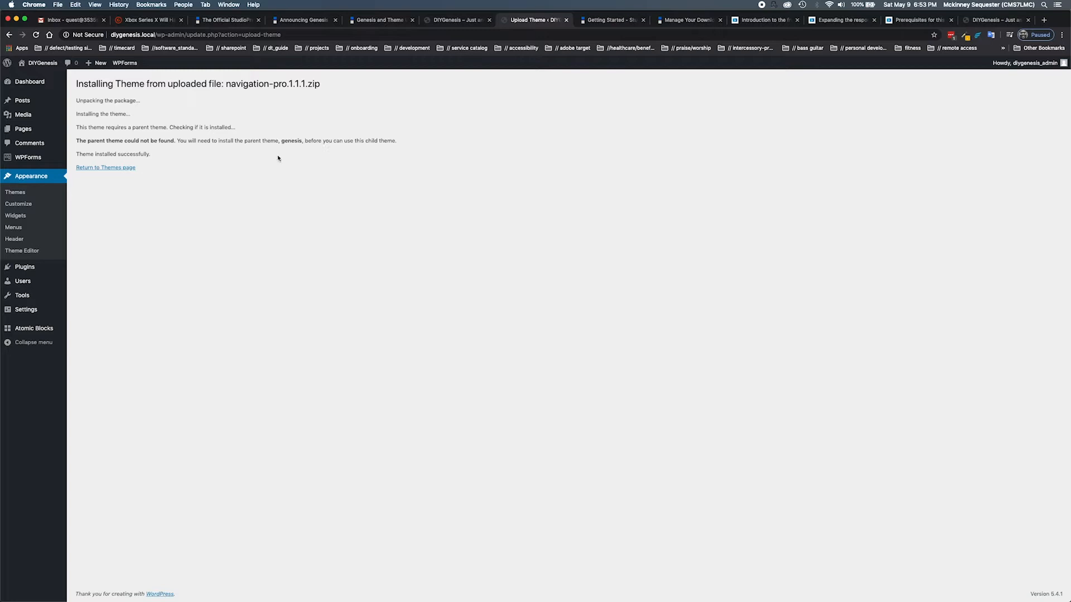
pyautogui.moveTo(184, 137)
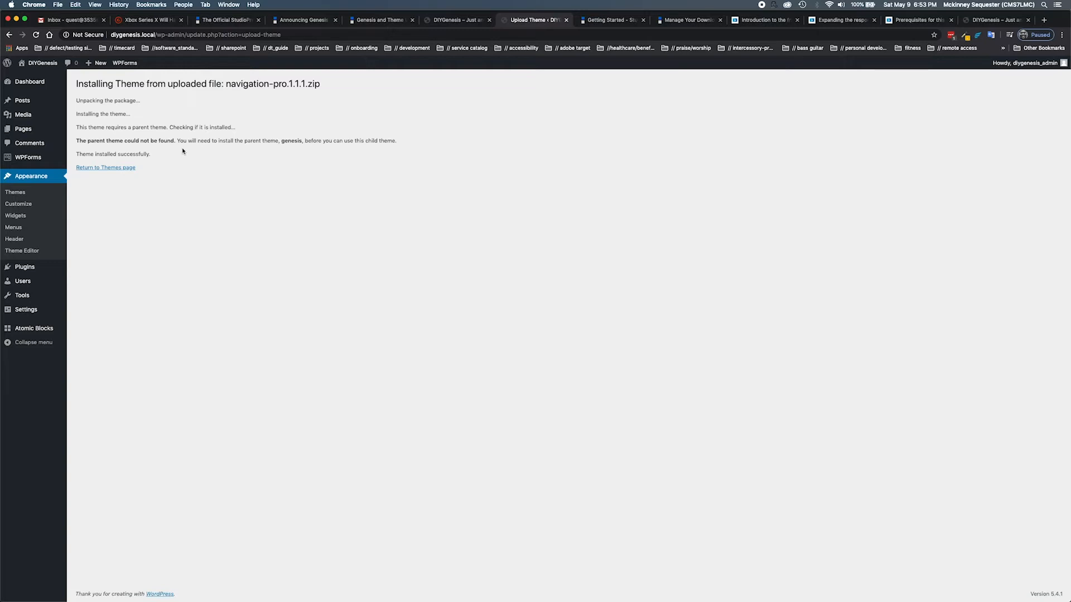
pyautogui.moveTo(174, 151)
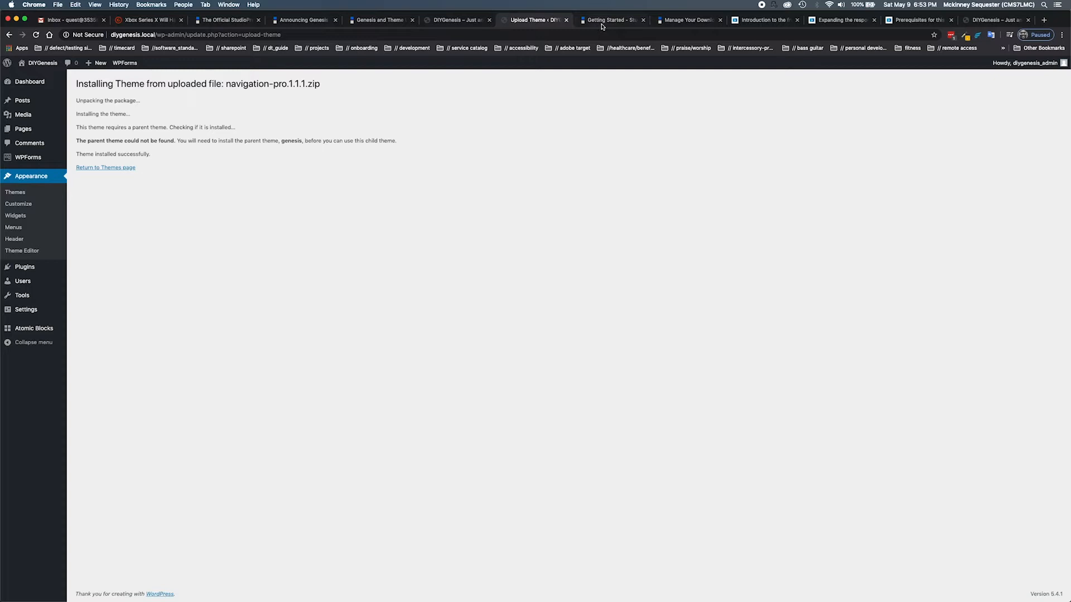
pyautogui.click(609, 19)
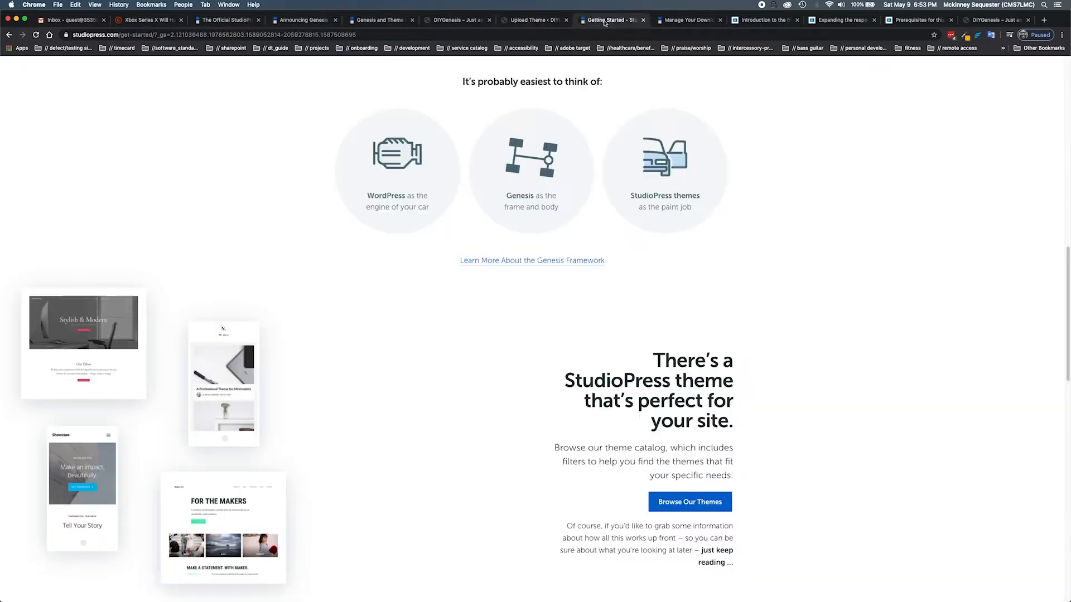
pyautogui.scroll(-3)
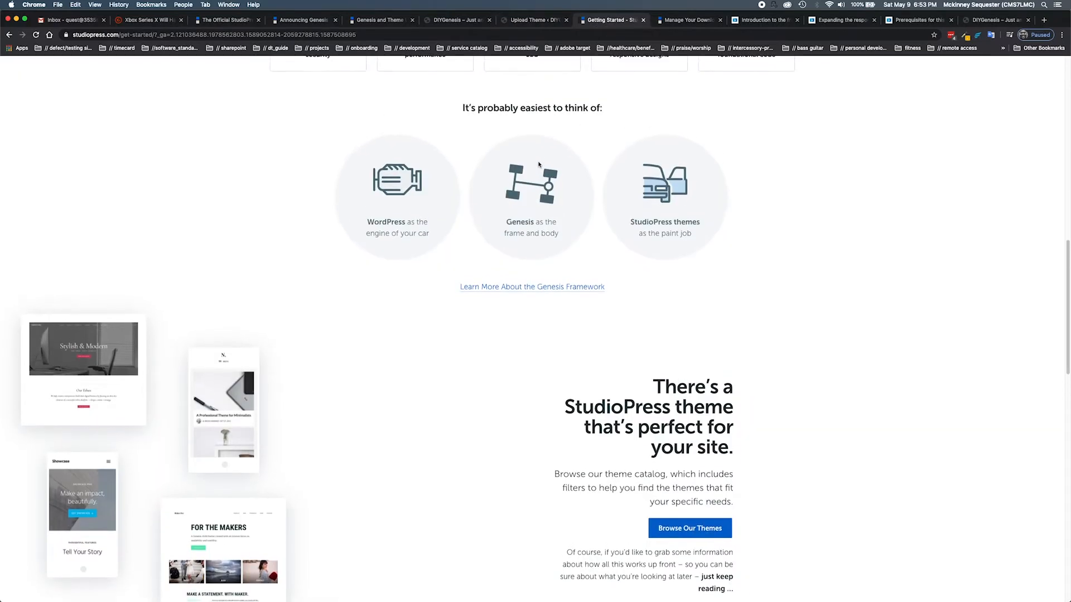
pyautogui.scroll(-3)
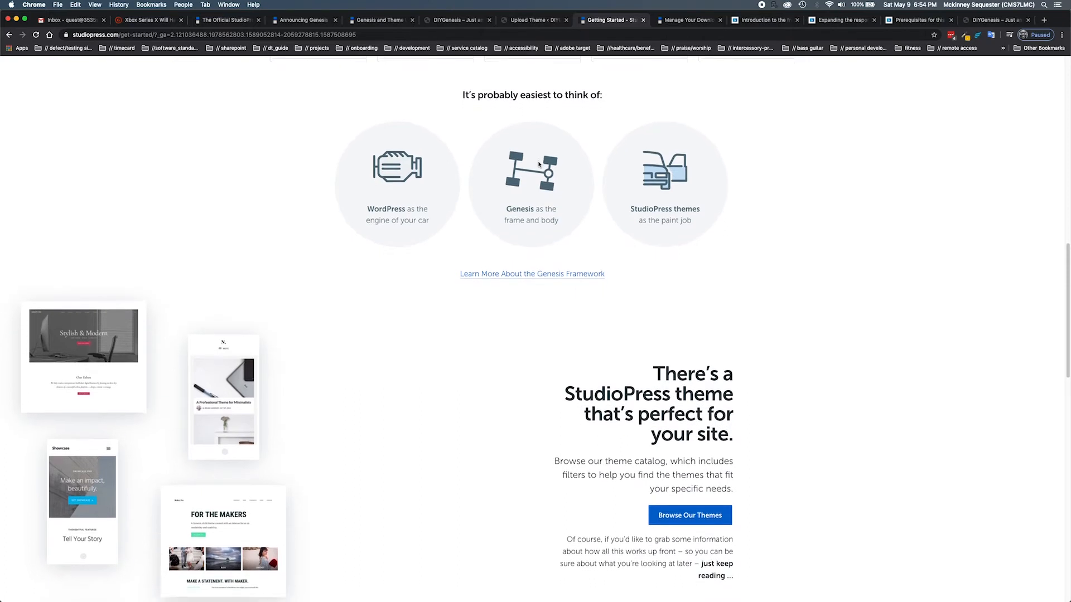
pyautogui.scroll(-3)
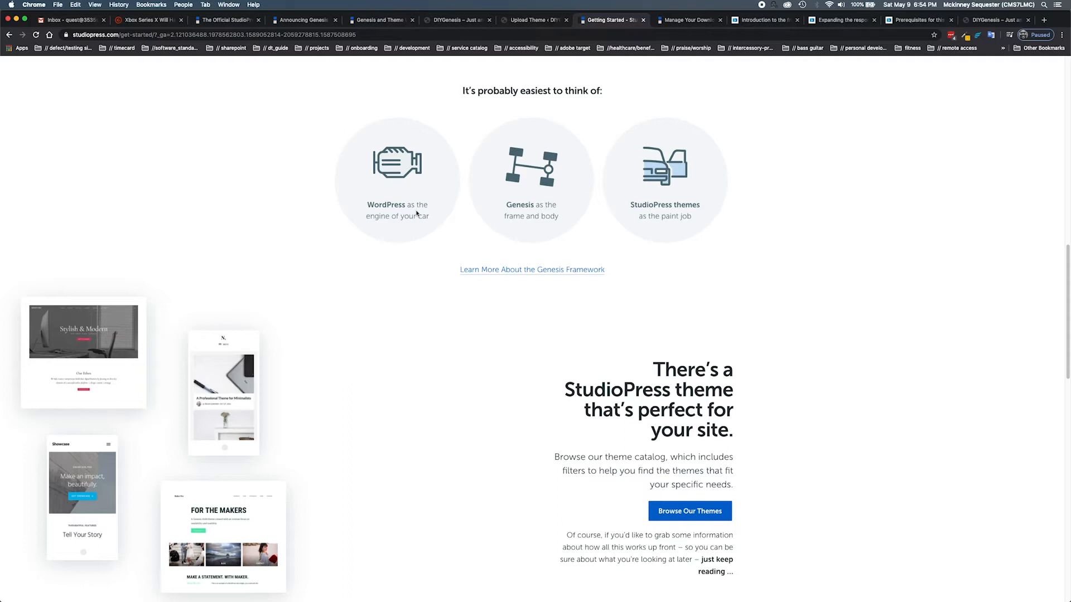
pyautogui.moveTo(406, 203)
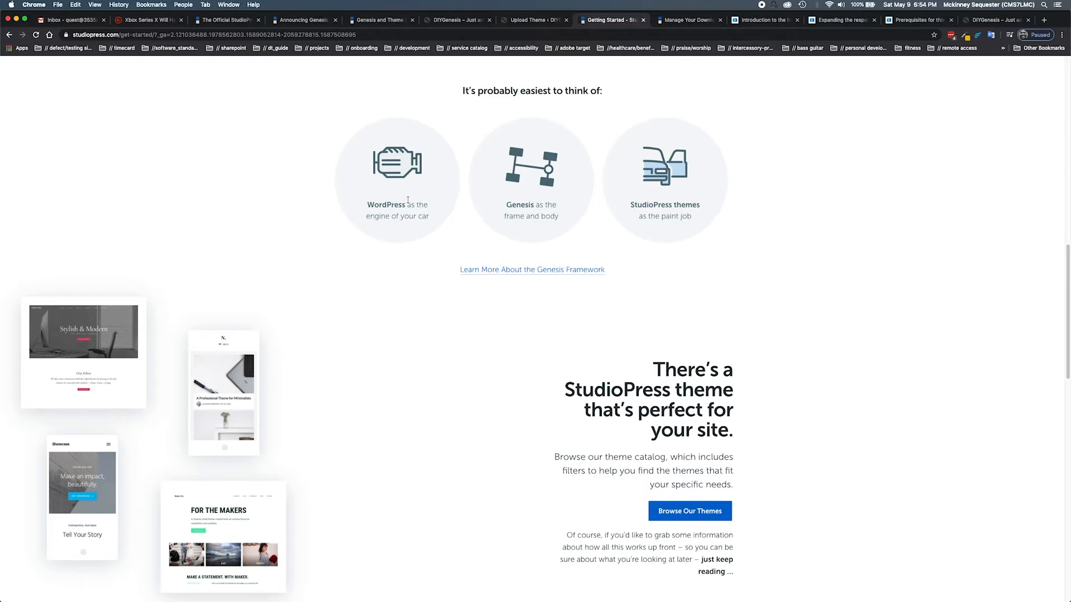
pyautogui.moveTo(557, 216)
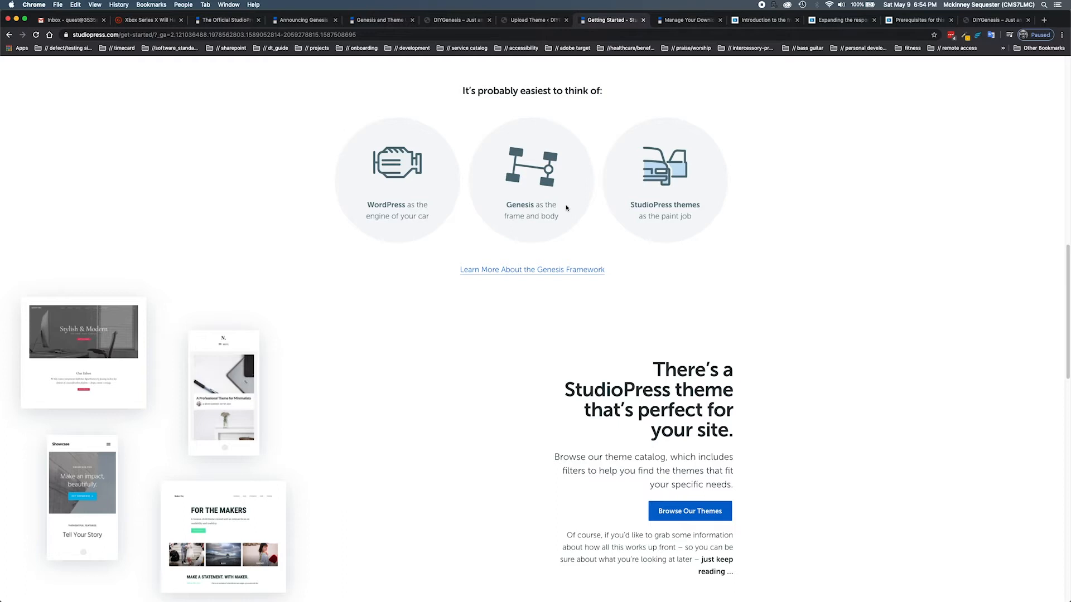
pyautogui.moveTo(696, 193)
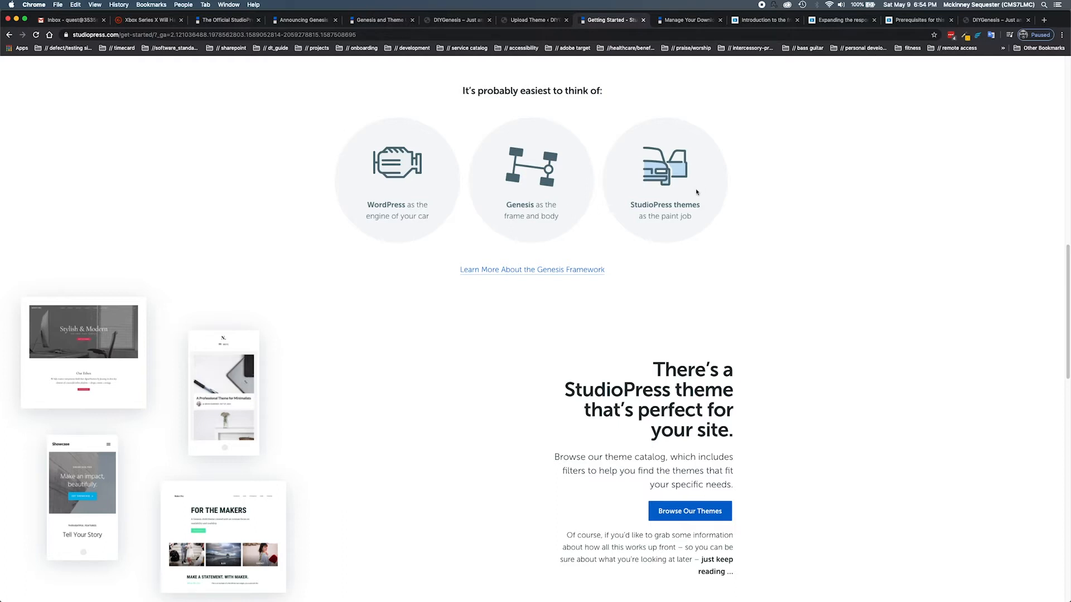
pyautogui.moveTo(684, 220)
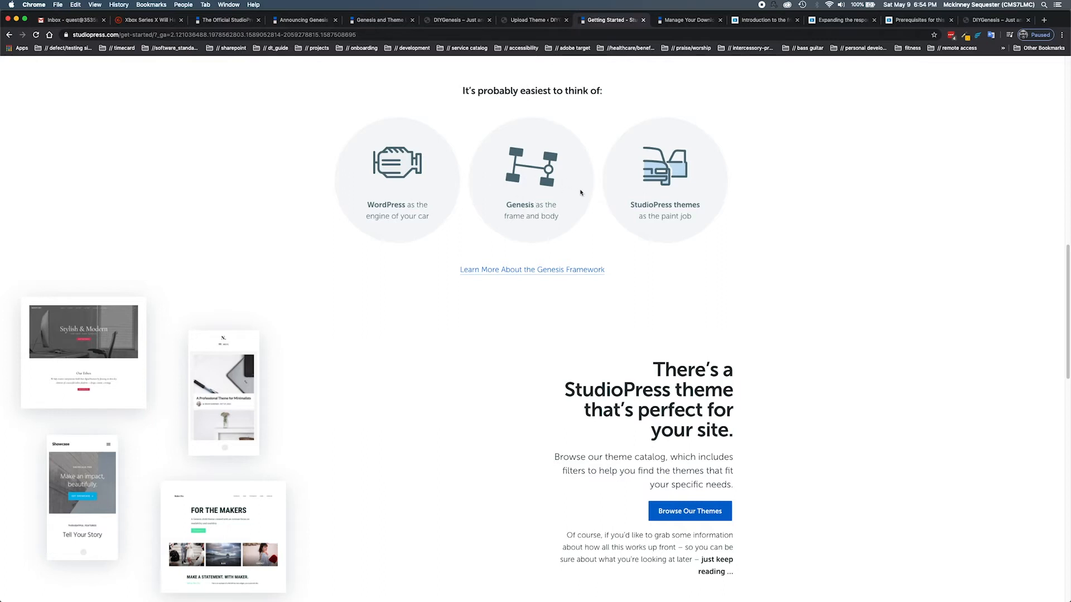
pyautogui.moveTo(612, 191)
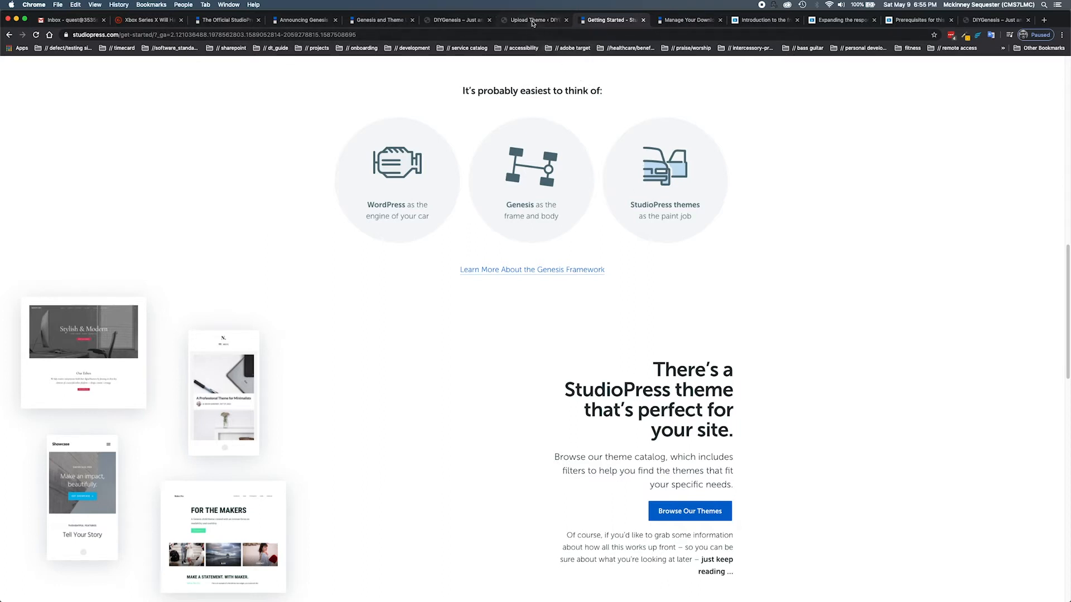
# Step: Note the missing parent name 'genesis', return to Themes and start adding a new theme
pyautogui.click(536, 19)
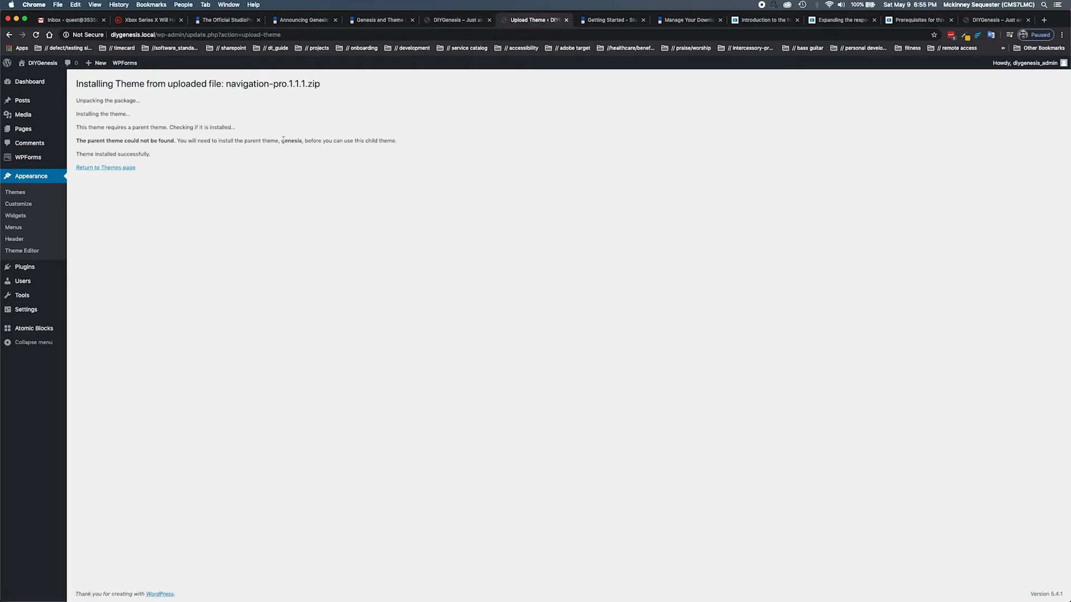
pyautogui.doubleClick(291, 141)
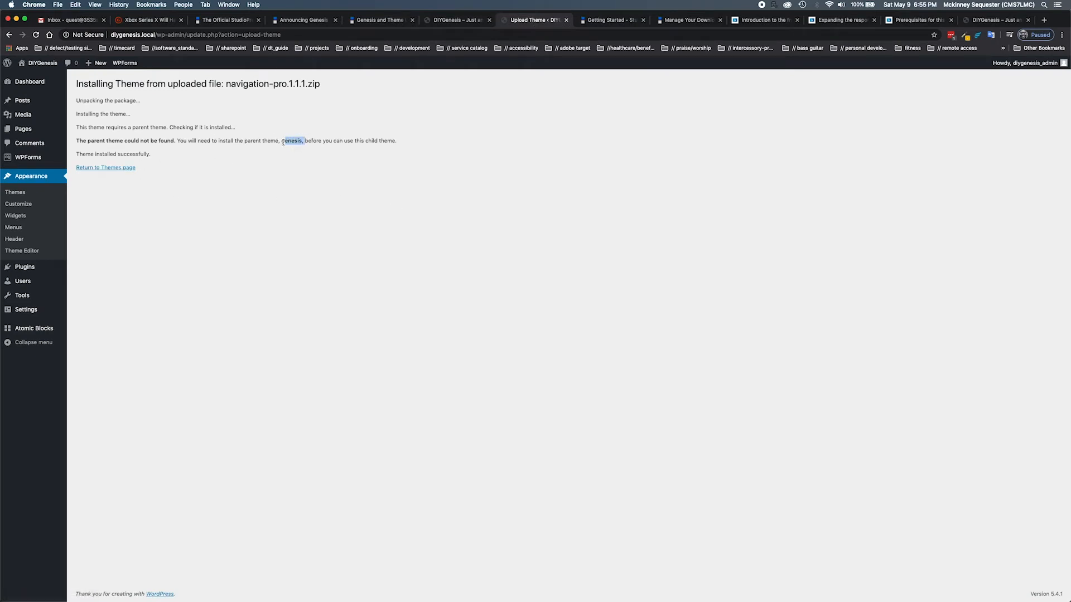
pyautogui.click(105, 167)
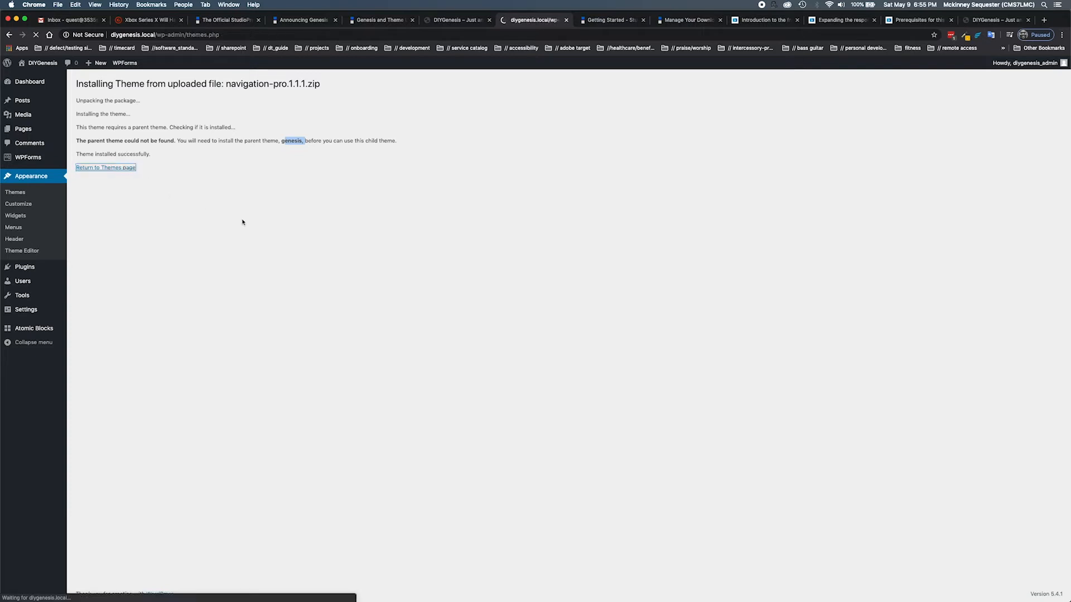
pyautogui.click(106, 168)
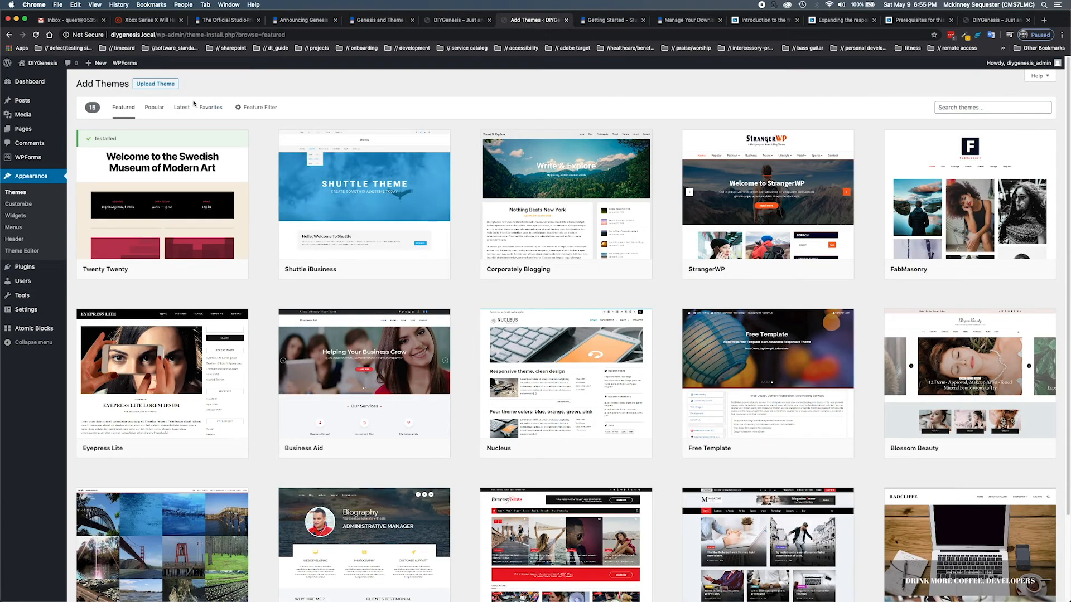
# Step: Upload genesis.3.3.2.zip and install the Genesis parent theme
pyautogui.click(155, 84)
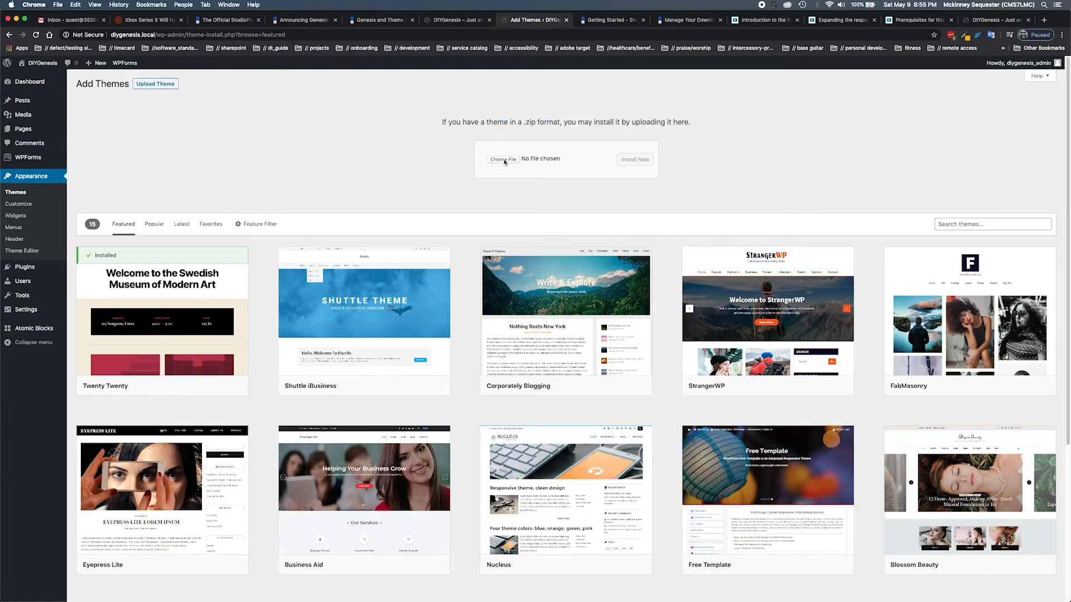
pyautogui.click(503, 158)
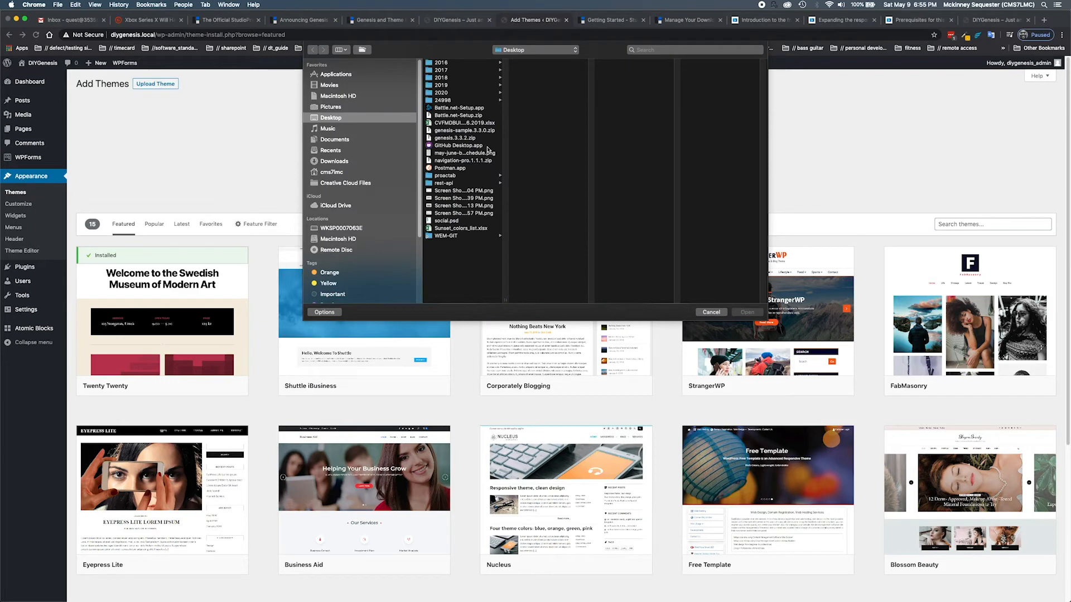
pyautogui.click(453, 138)
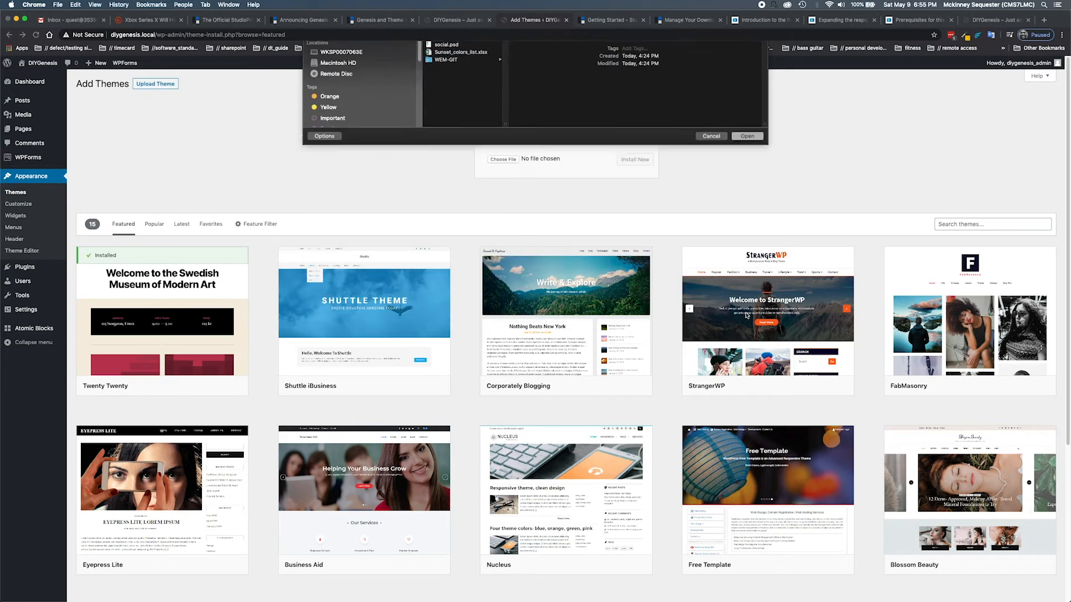
pyautogui.click(746, 136)
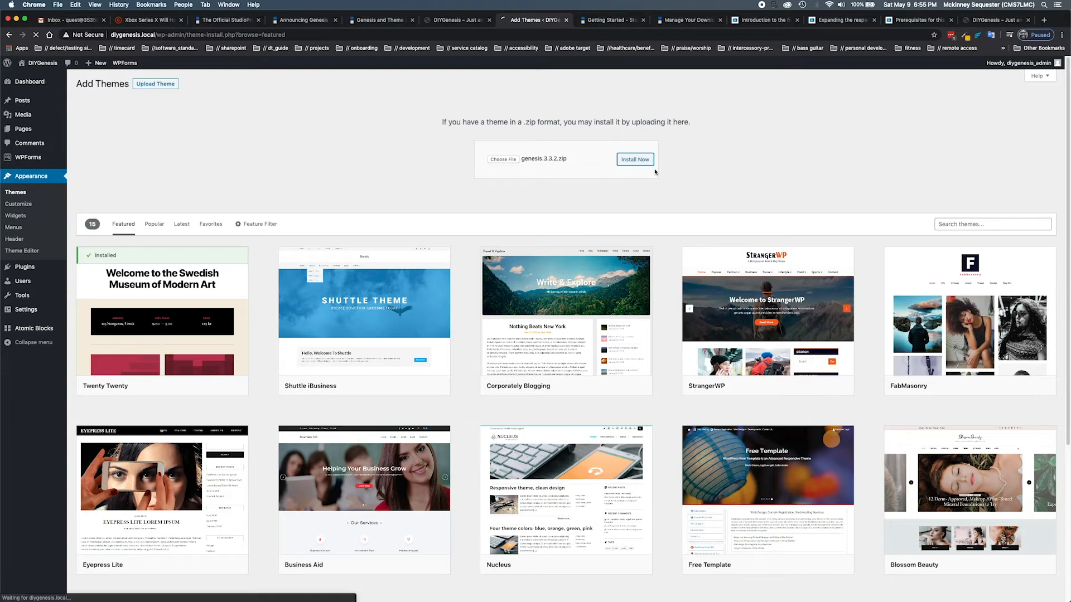
pyautogui.click(635, 160)
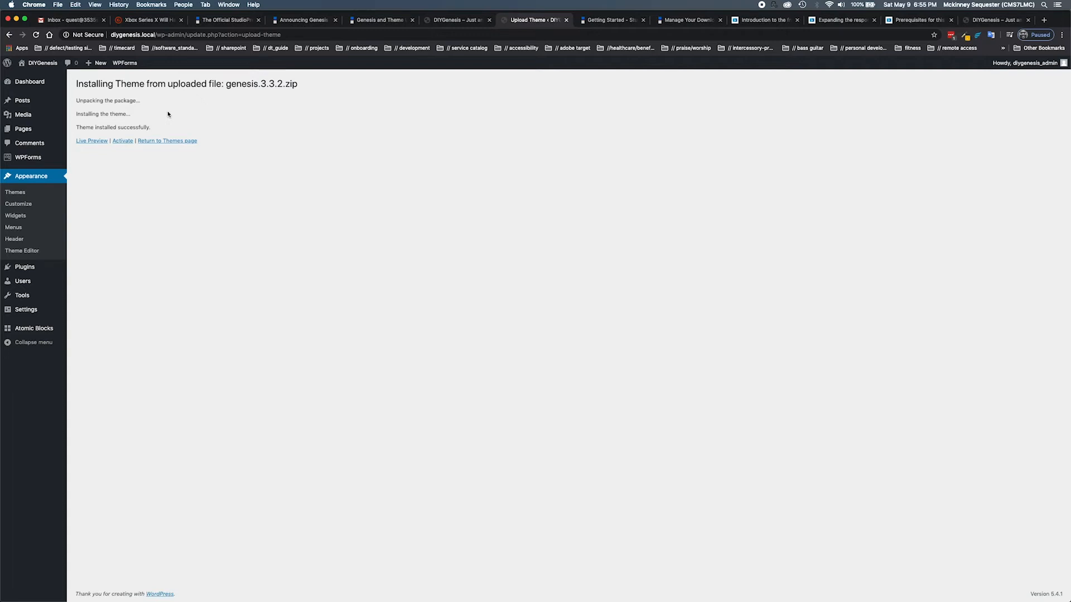
pyautogui.moveTo(132, 123)
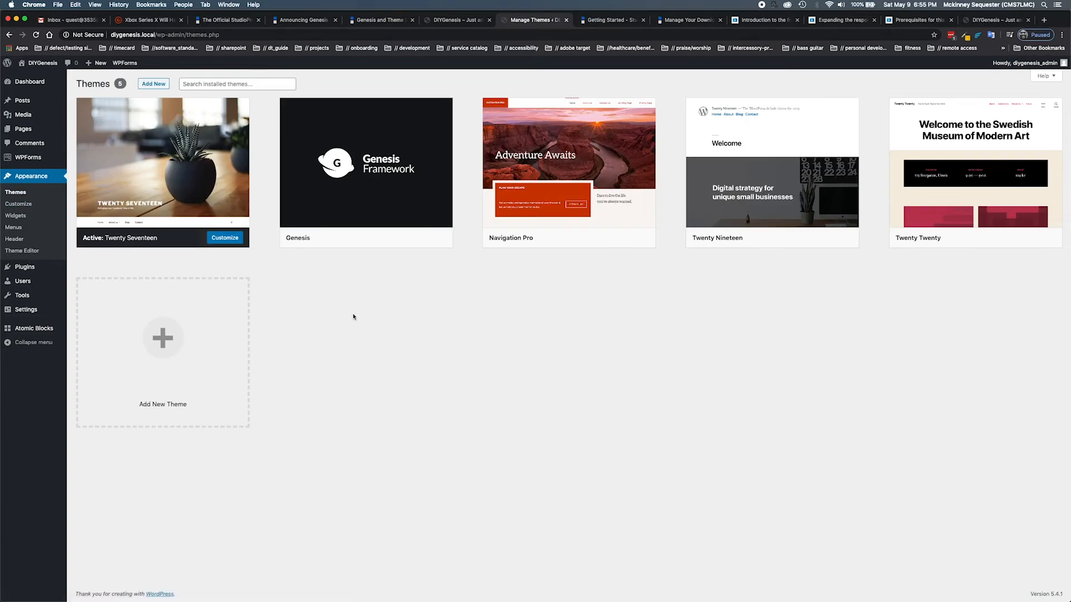
pyautogui.moveTo(425, 268)
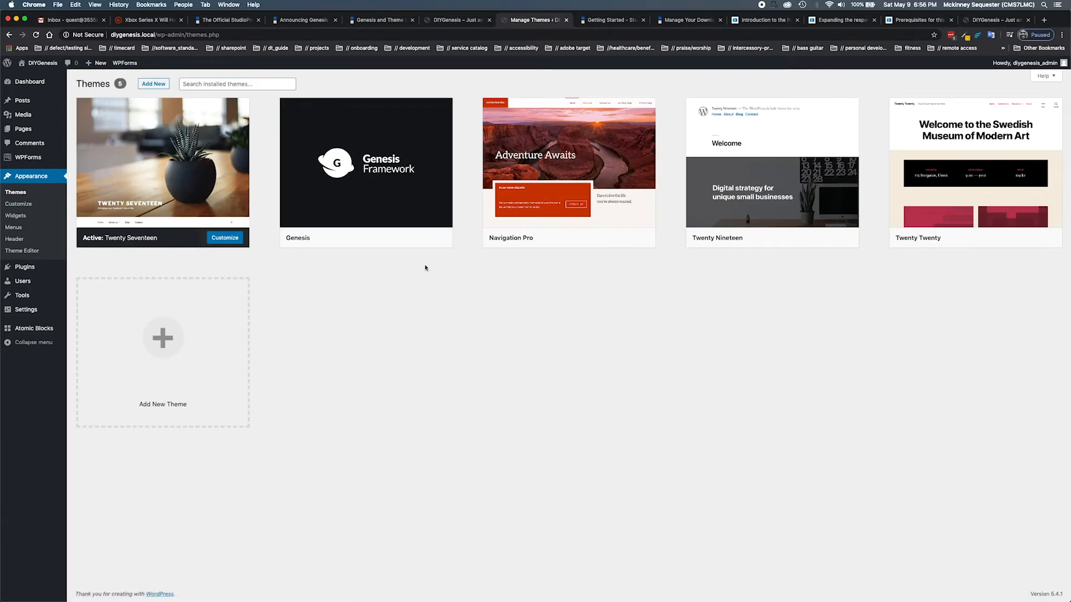
pyautogui.moveTo(567, 164)
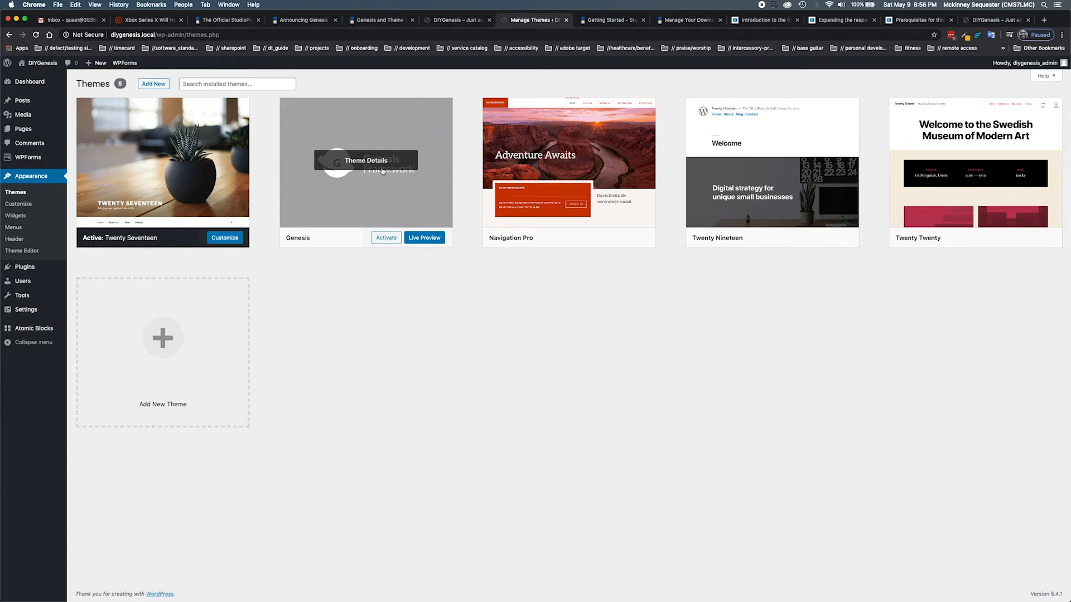
pyautogui.moveTo(568, 163)
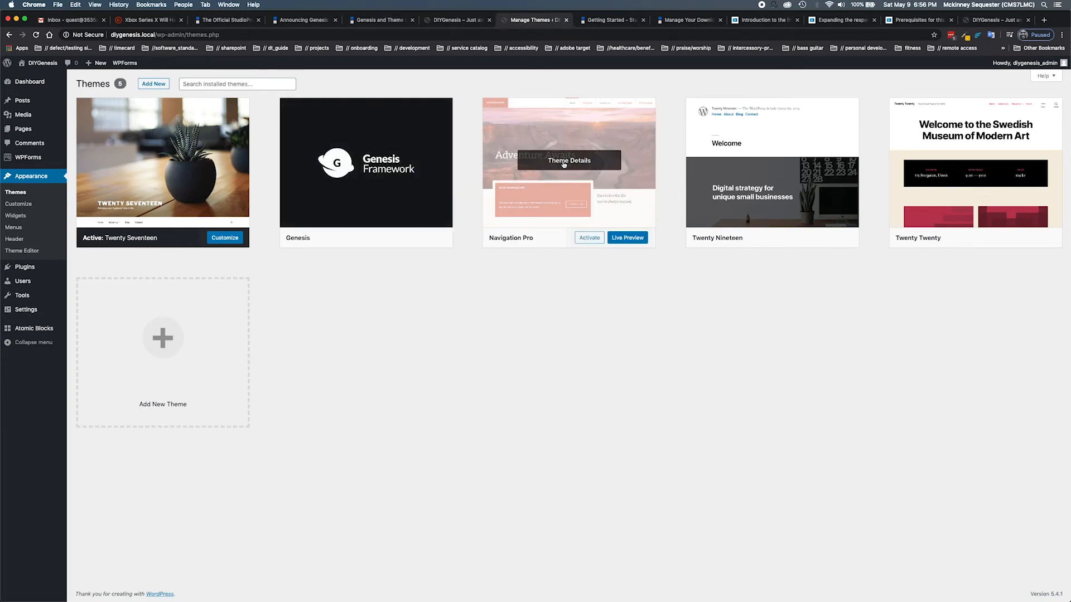
pyautogui.moveTo(594, 216)
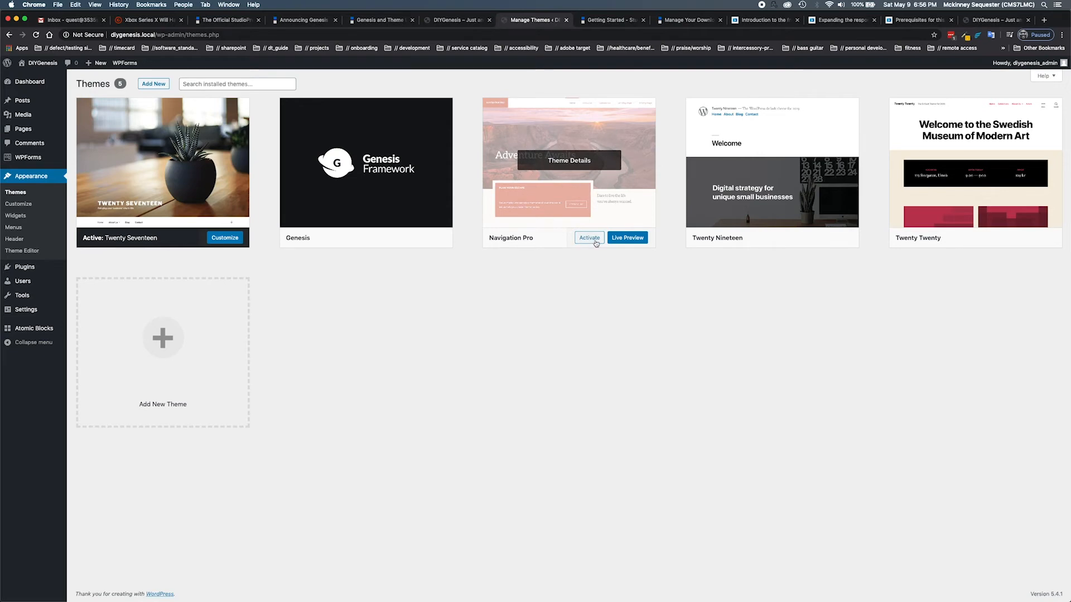
# Step: Activate Navigation Pro so its Get Started starter-pack page appears
pyautogui.click(589, 238)
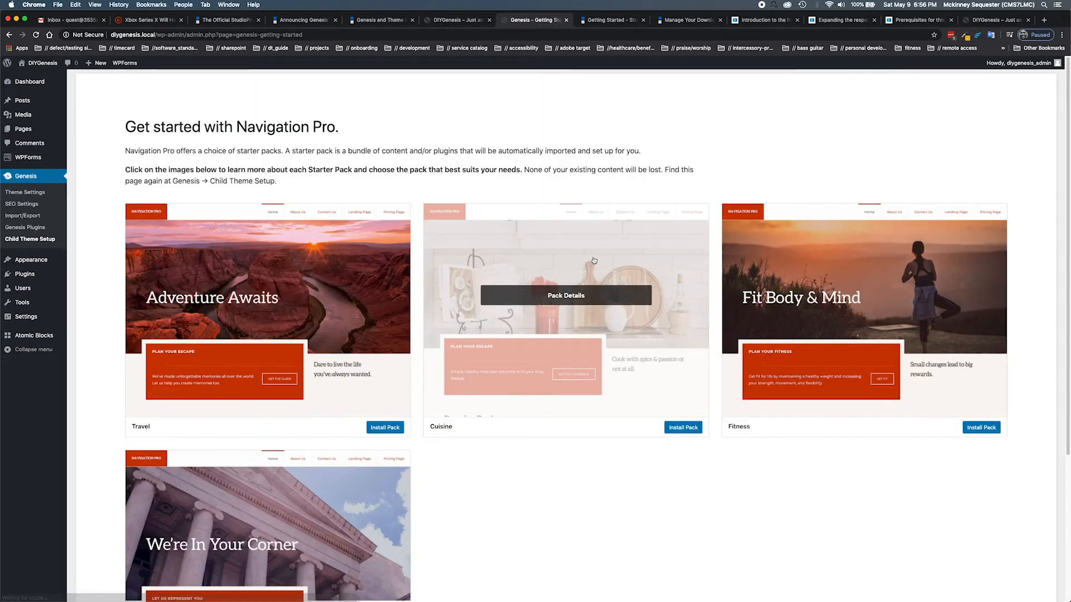
# Step: Install the Cuisine starter pack with its recommended plugins and demo content
pyautogui.scroll(-3)
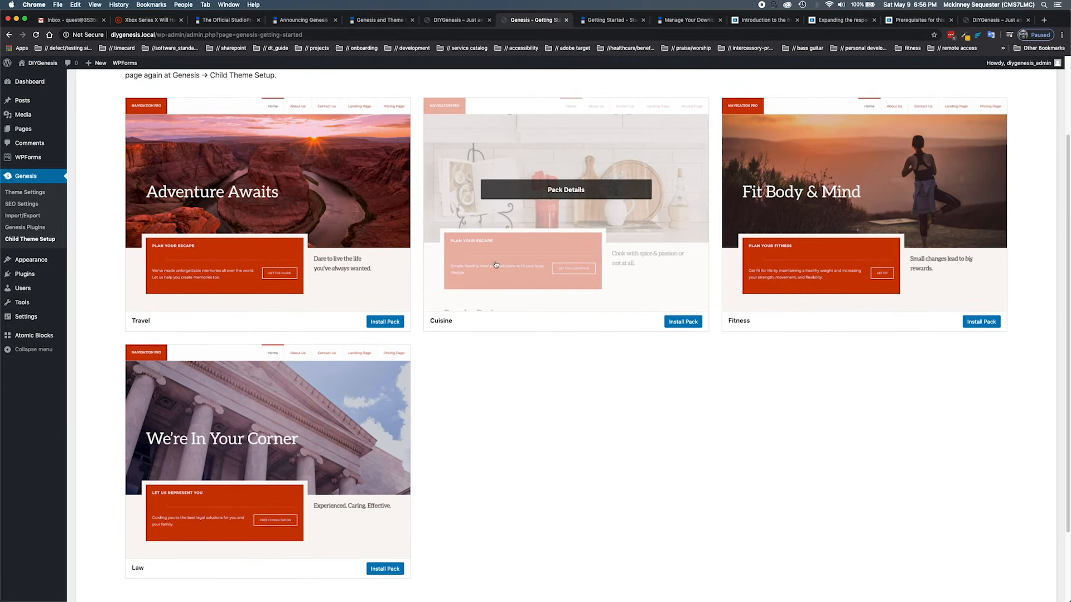
pyautogui.scroll(-3)
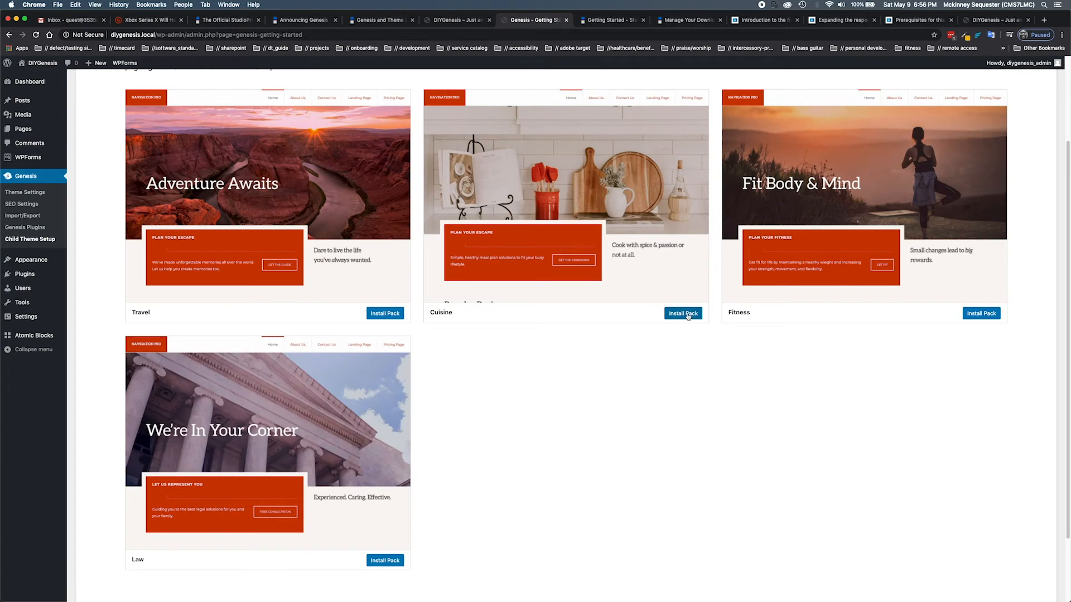
pyautogui.click(682, 313)
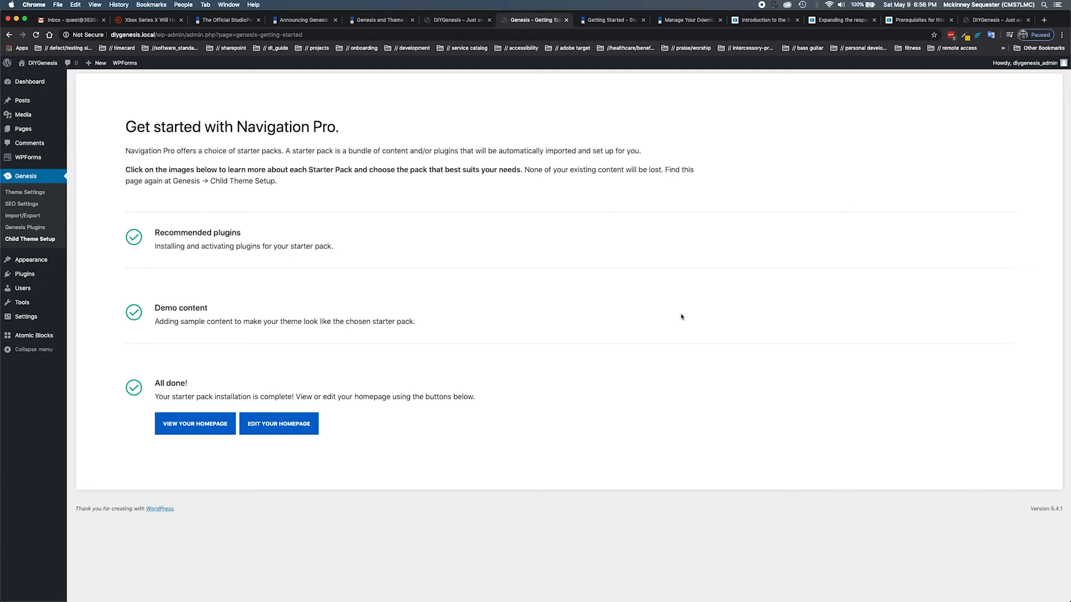
pyautogui.moveTo(624, 314)
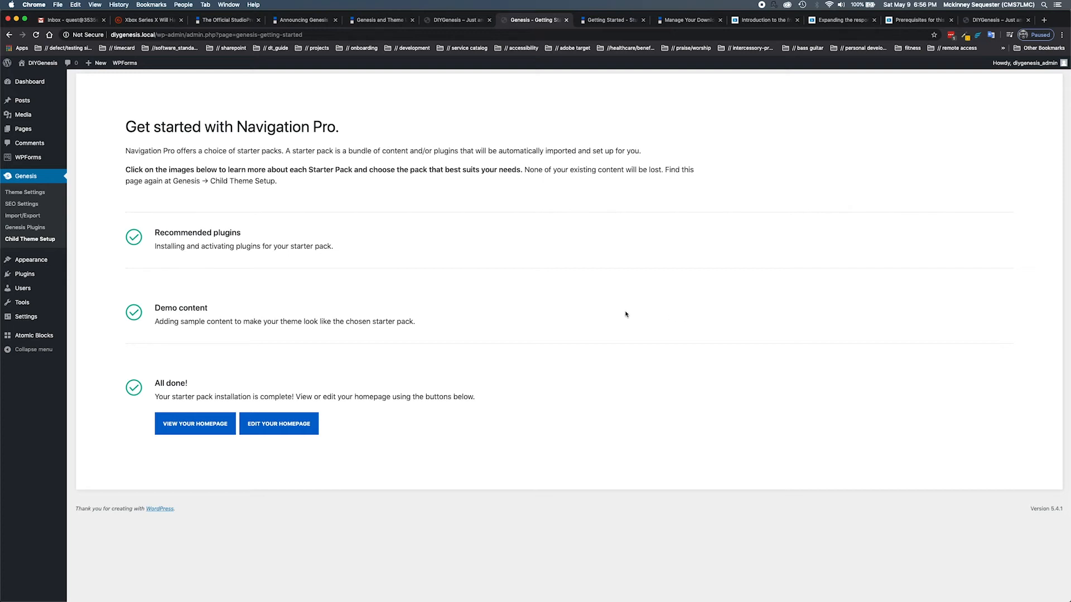
pyautogui.moveTo(440, 312)
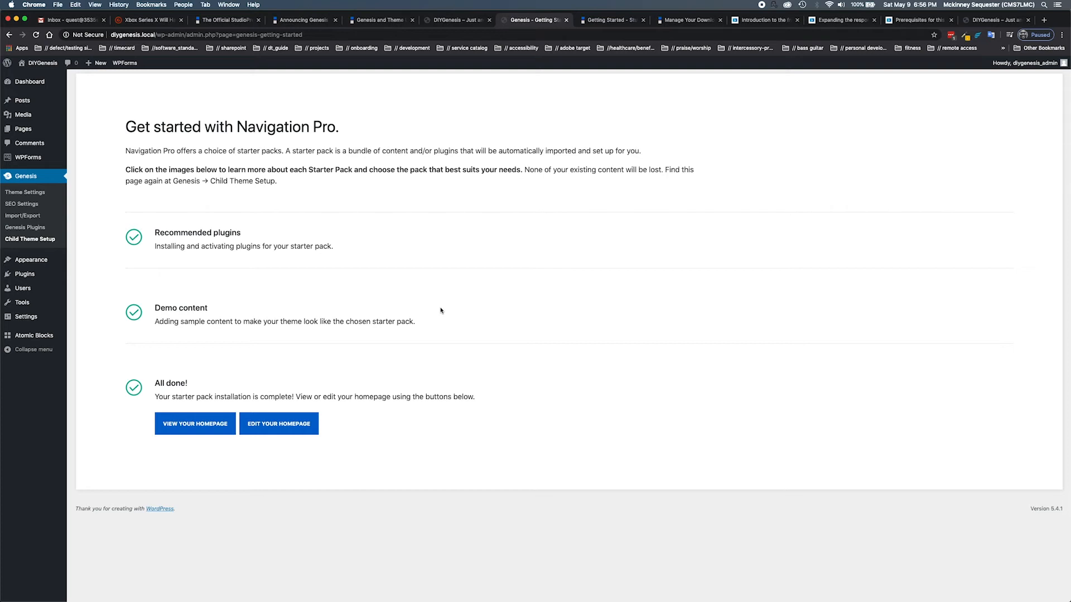
pyautogui.moveTo(411, 317)
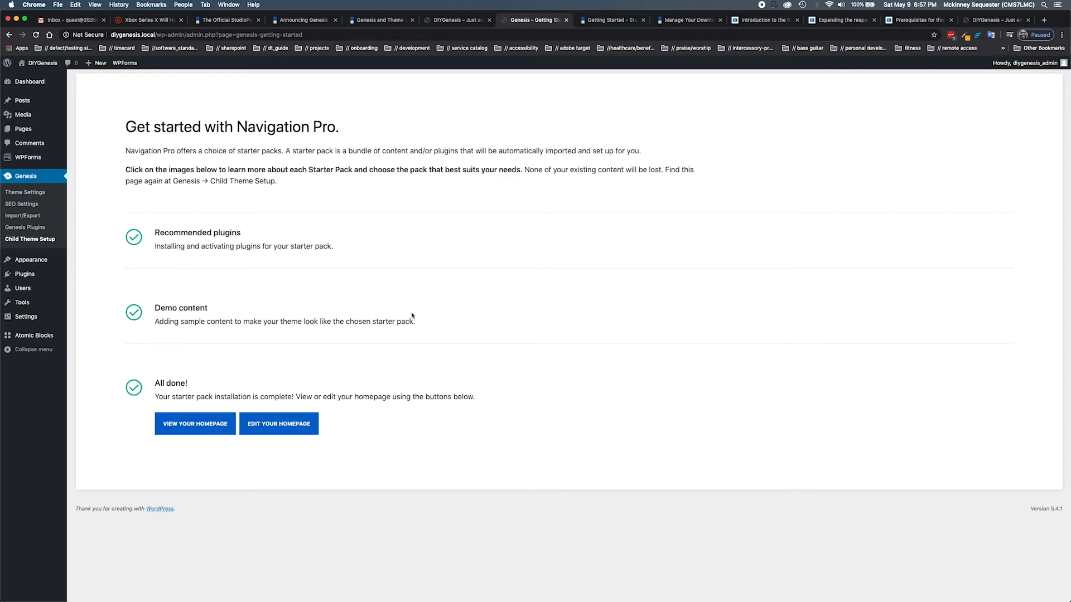
pyautogui.moveTo(372, 334)
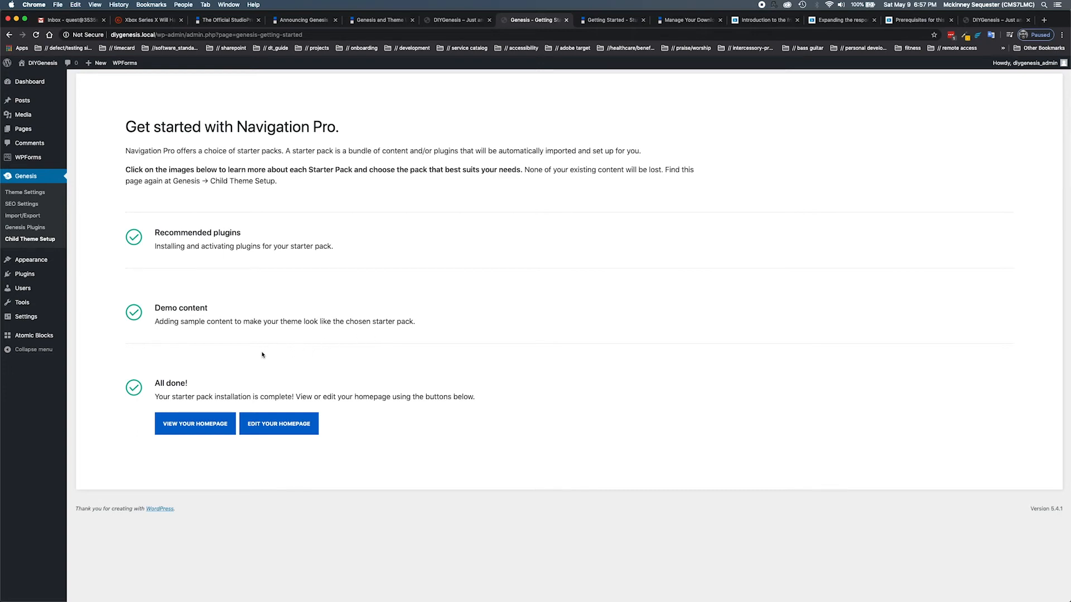
pyautogui.moveTo(241, 350)
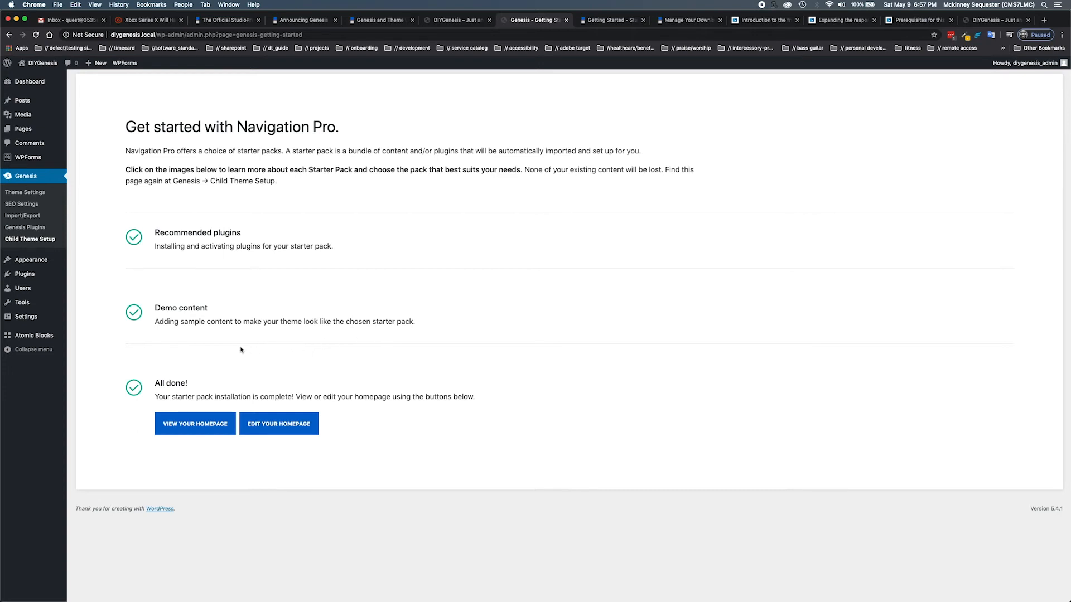
pyautogui.moveTo(211, 384)
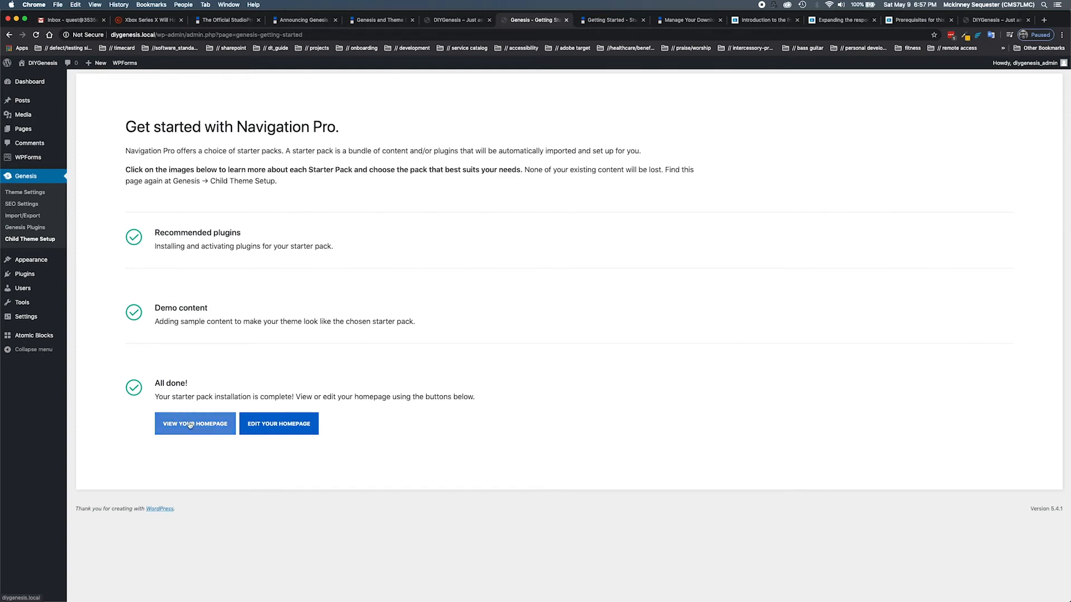
# Step: View the new Cuisine demo homepage on the DIYGenesis front end
pyautogui.click(194, 424)
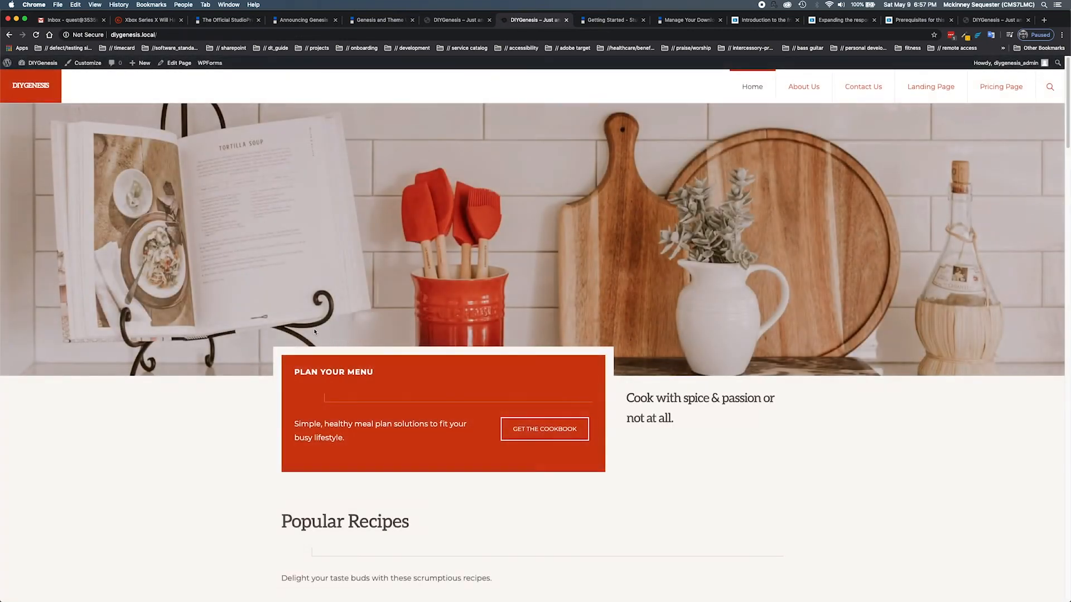
pyautogui.scroll(-3)
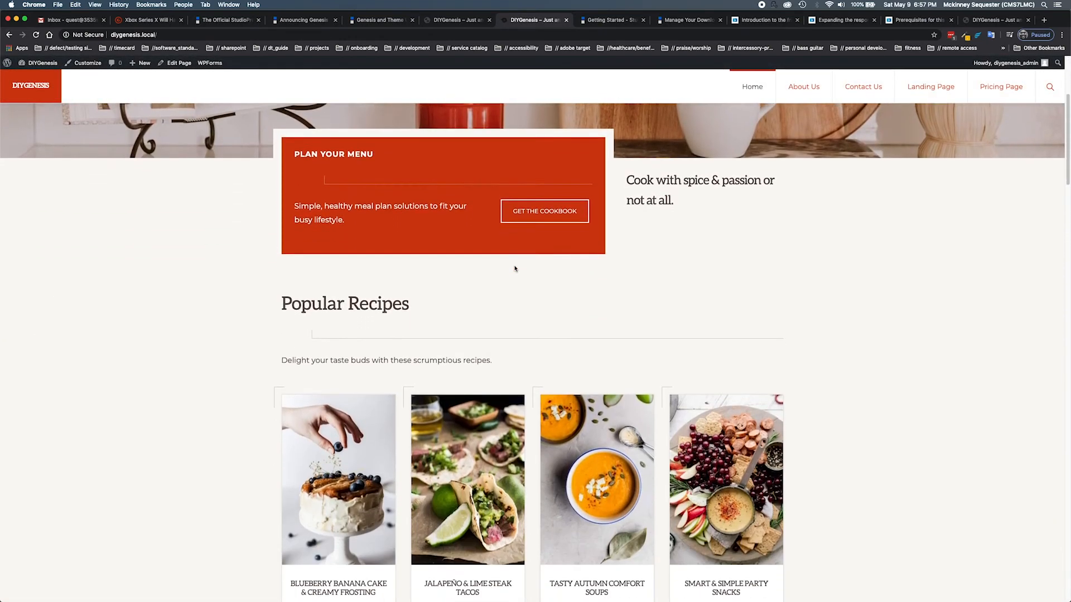
pyautogui.scroll(-3)
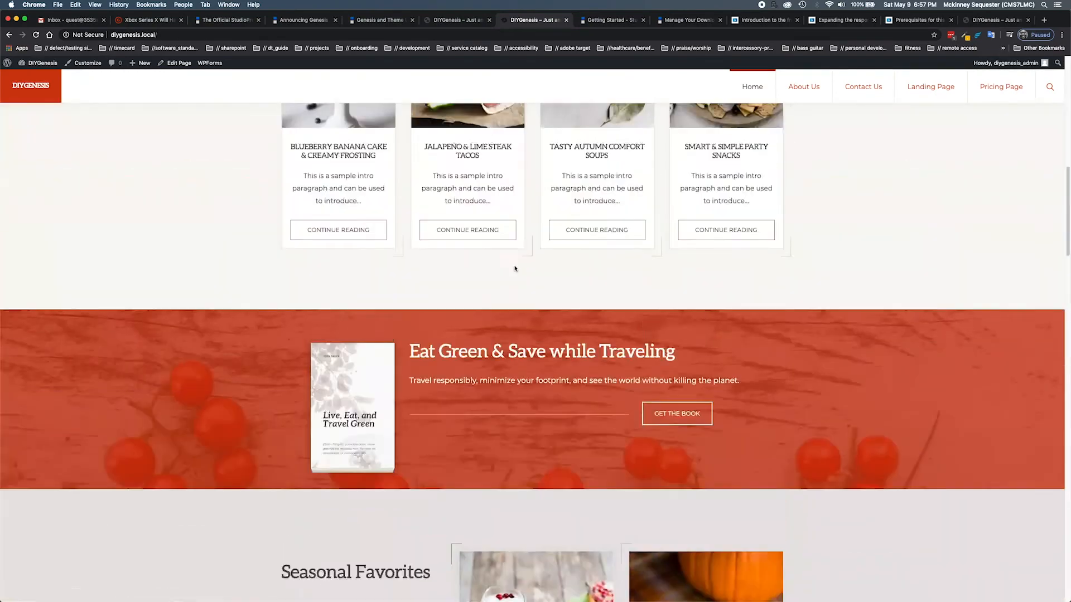
pyautogui.scroll(3)
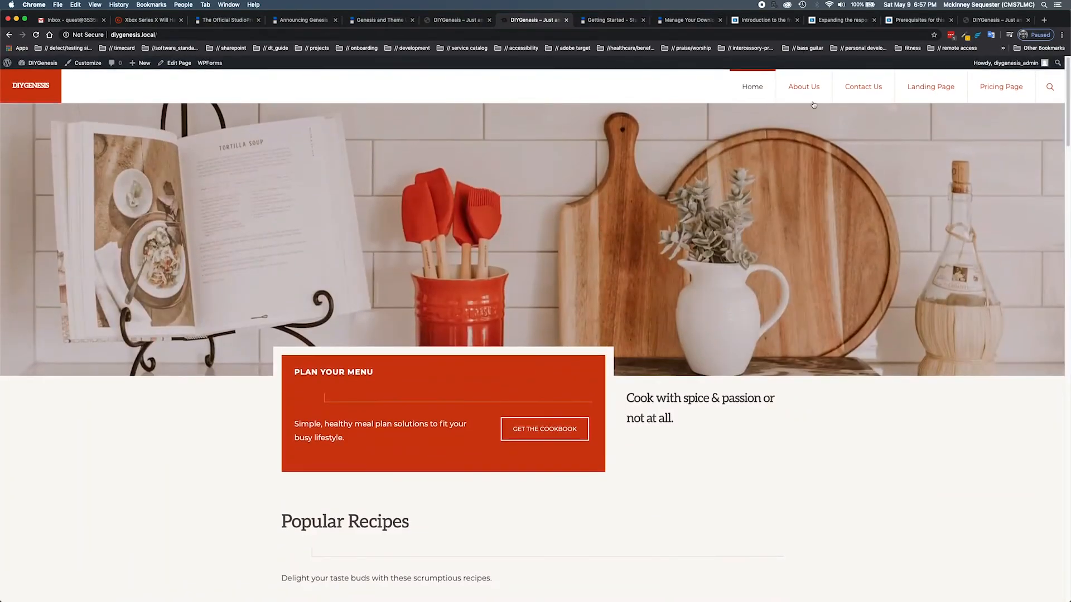
# Step: Browse the demo Contact Us and Landing Page pages from the site menu
pyautogui.click(862, 87)
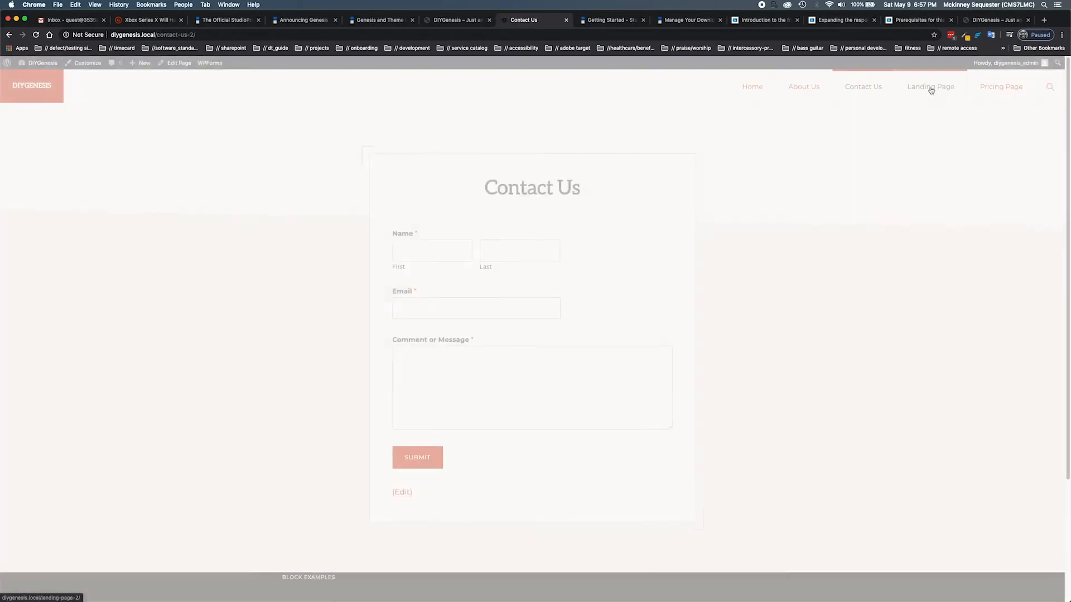
pyautogui.click(931, 87)
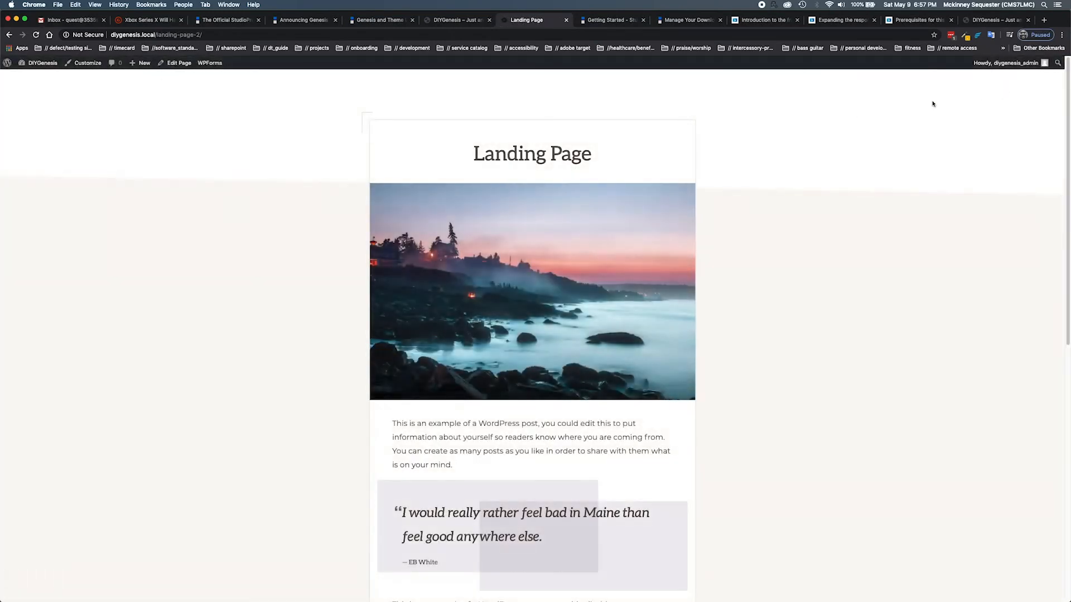
pyautogui.scroll(-3)
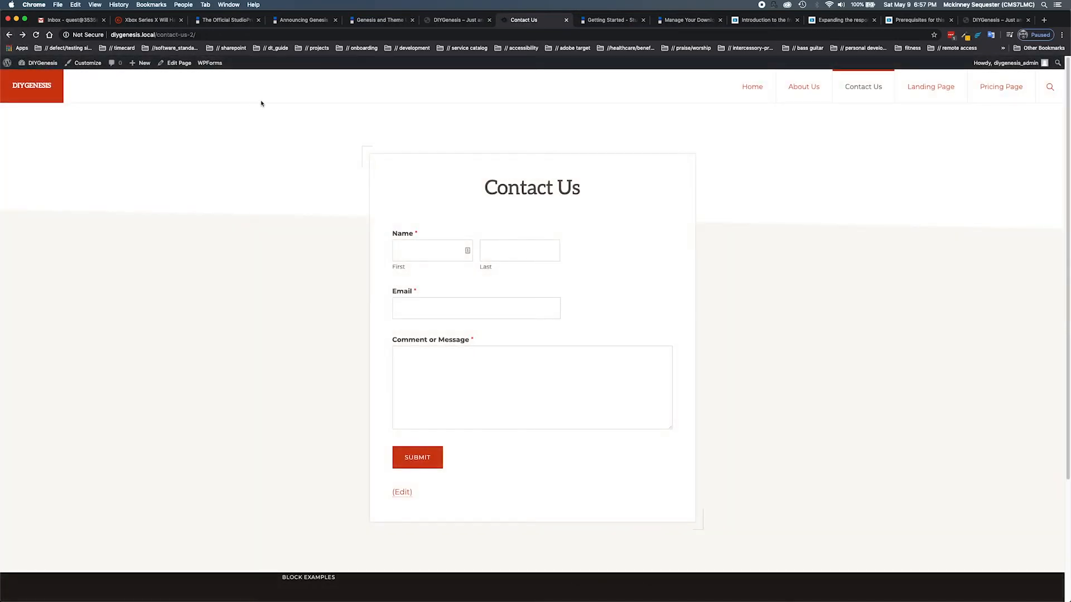
pyautogui.click(43, 62)
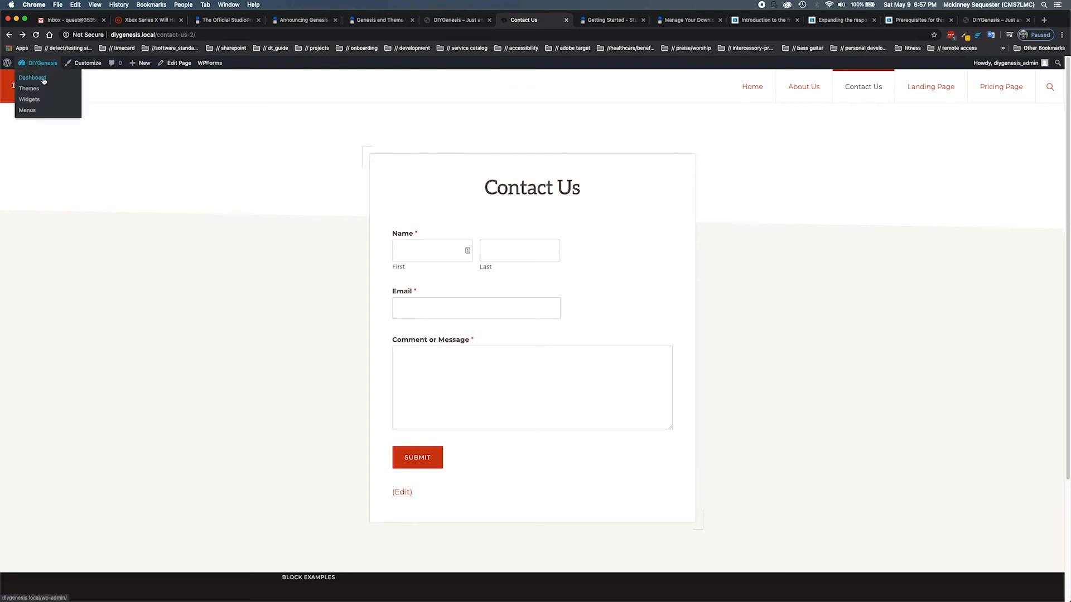
# Step: Confirm in Theme Details that the active Navigation Pro theme is version 1.1.1
pyautogui.click(32, 78)
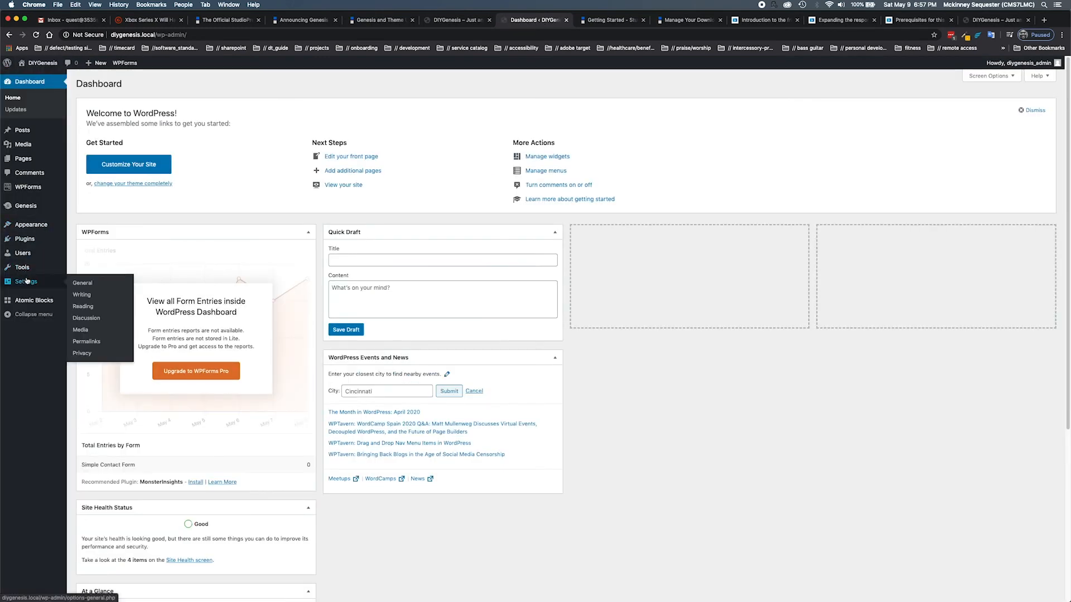
pyautogui.moveTo(28, 224)
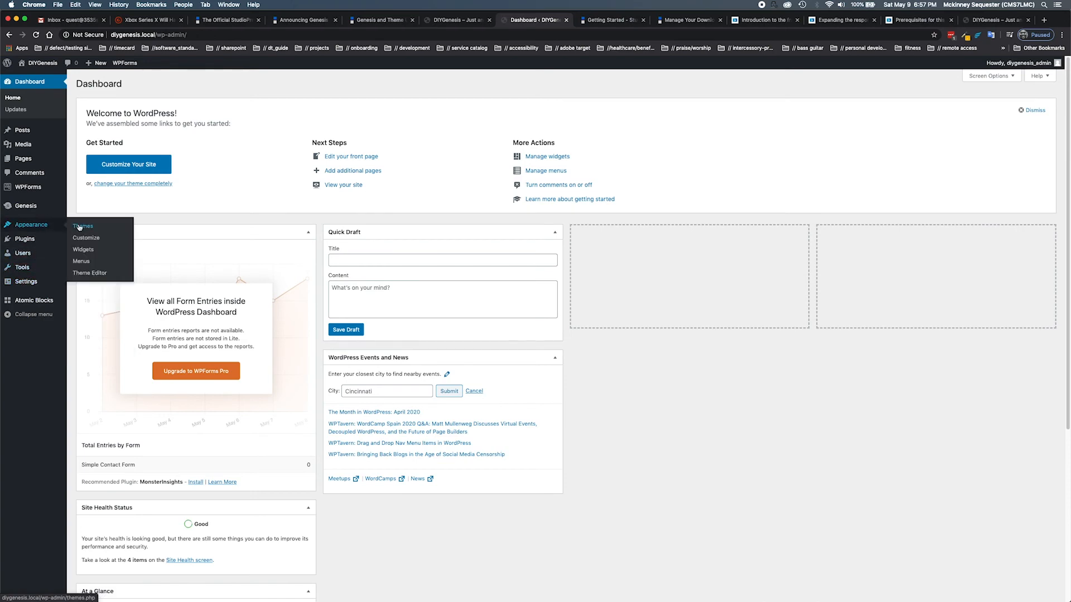
pyautogui.click(82, 227)
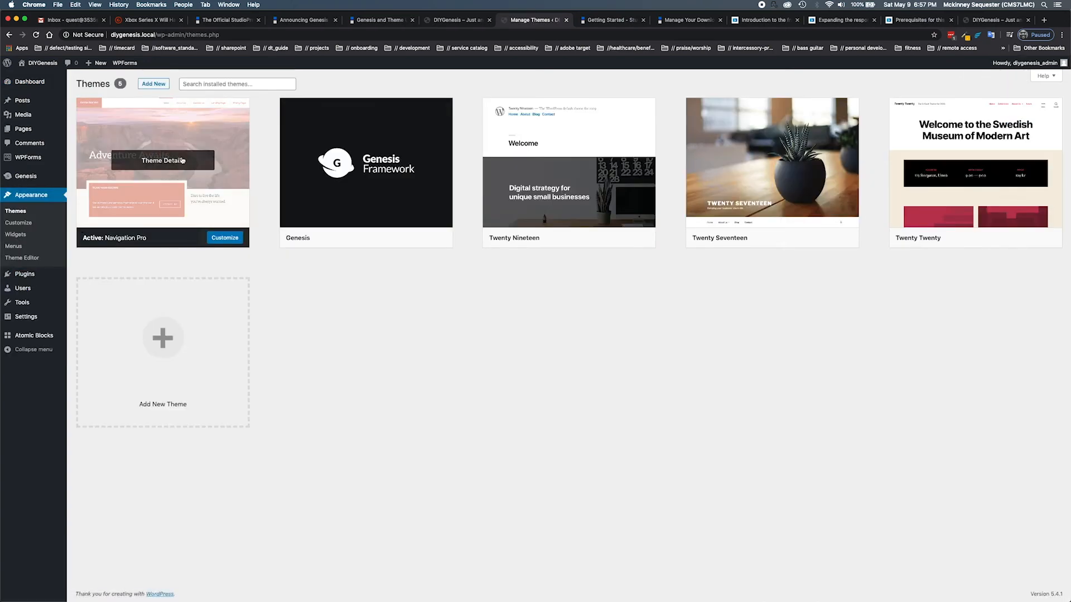
pyautogui.click(163, 160)
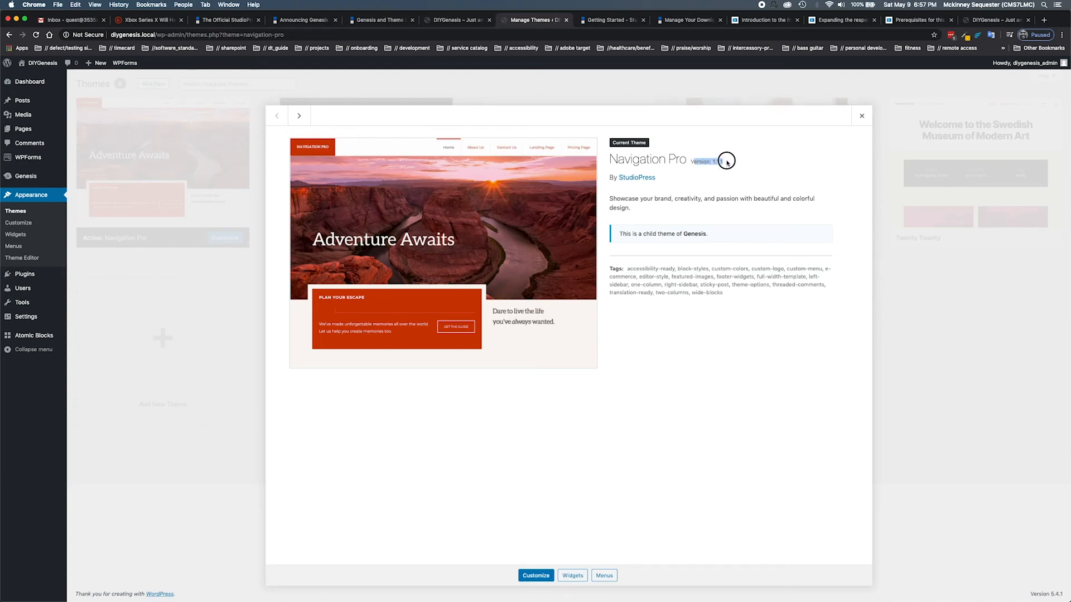
pyautogui.moveTo(708, 194)
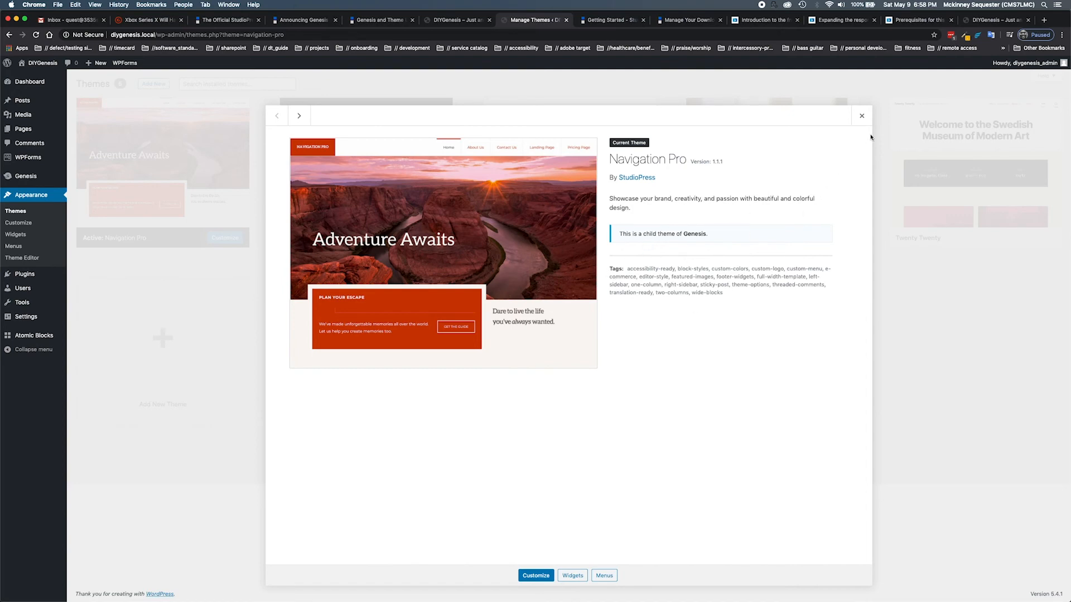
pyautogui.click(861, 115)
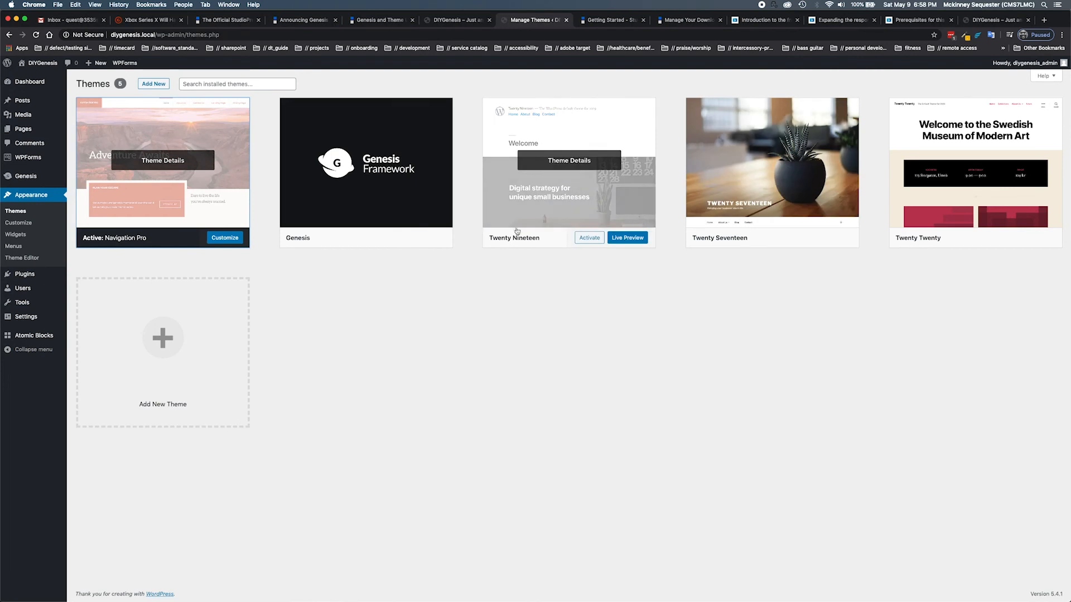
# Step: Confirm in Theme Details that the Genesis parent theme is version 3.3.2
pyautogui.click(366, 162)
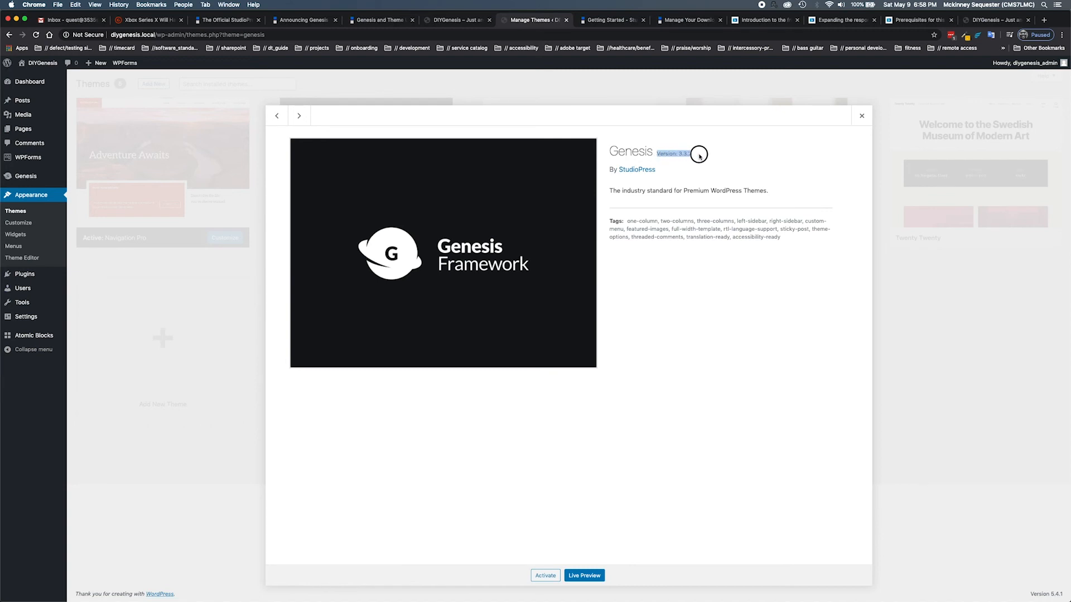
pyautogui.moveTo(634, 245)
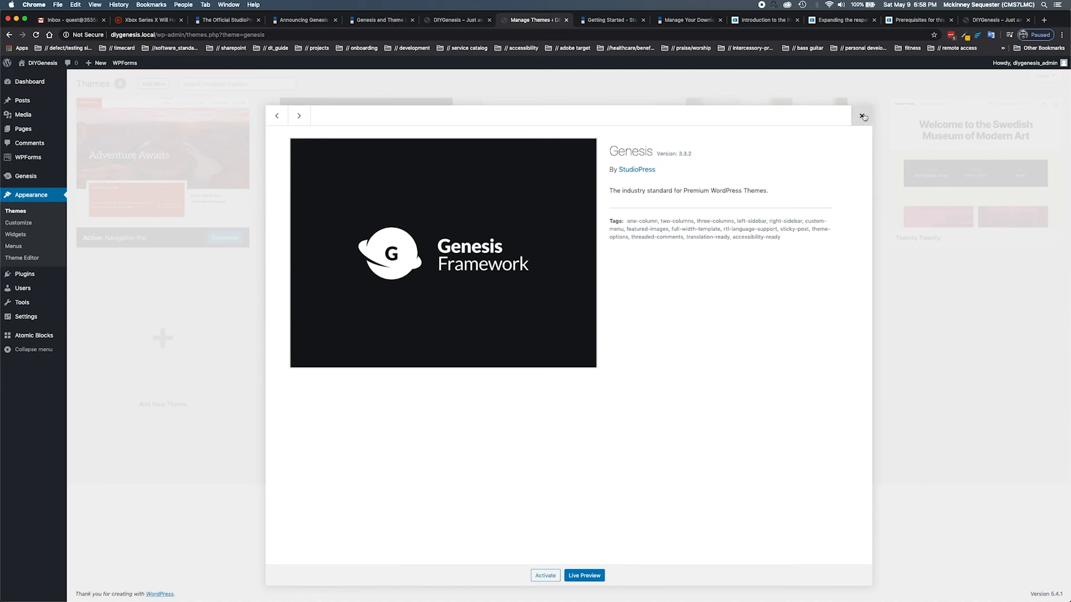
pyautogui.click(863, 114)
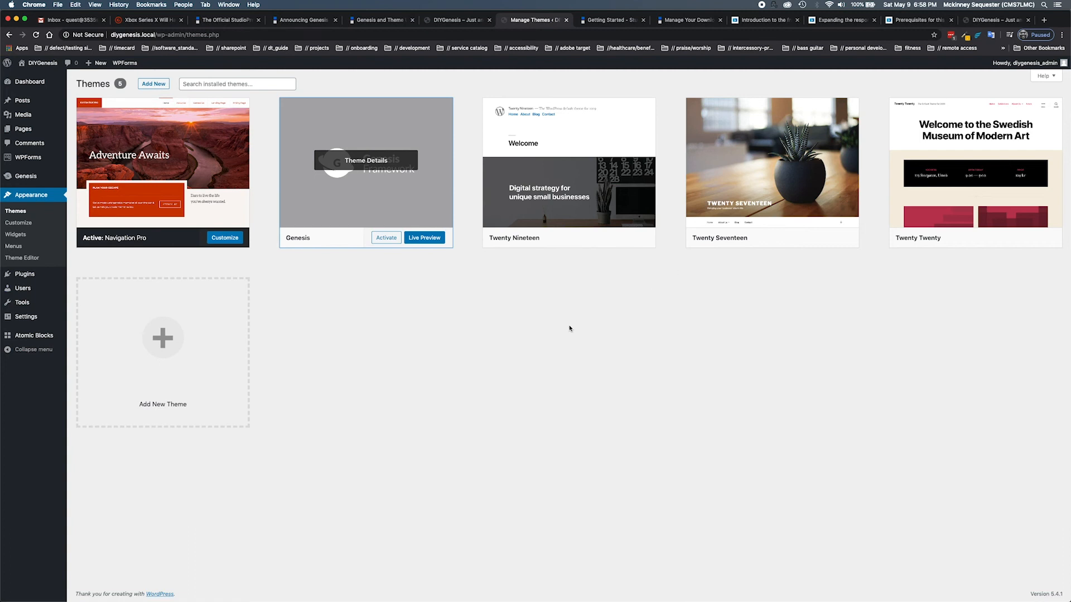
pyautogui.moveTo(422, 338)
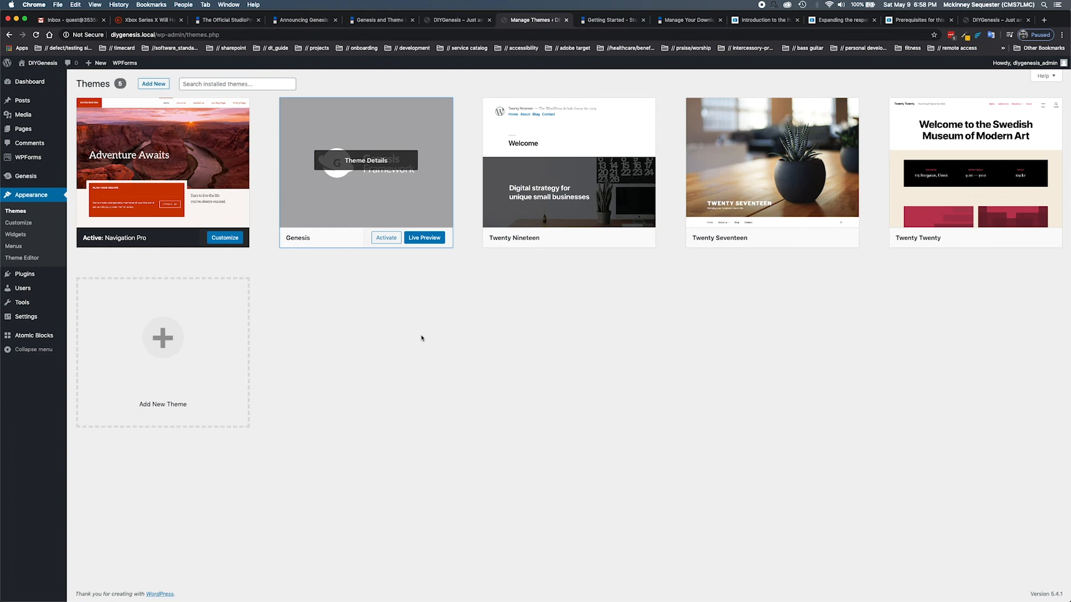
pyautogui.moveTo(367, 315)
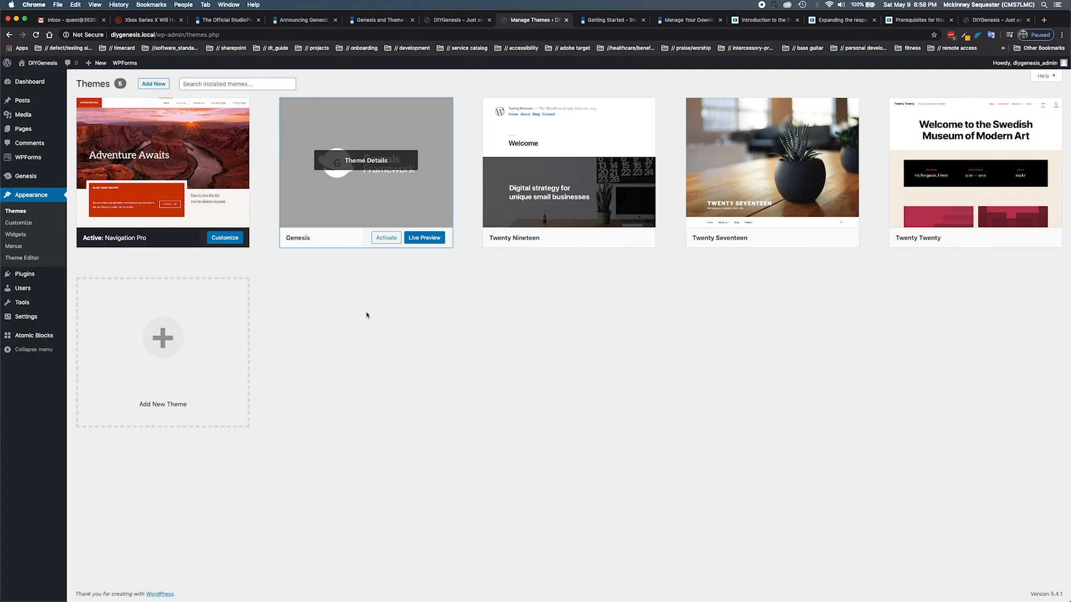
pyautogui.moveTo(335, 317)
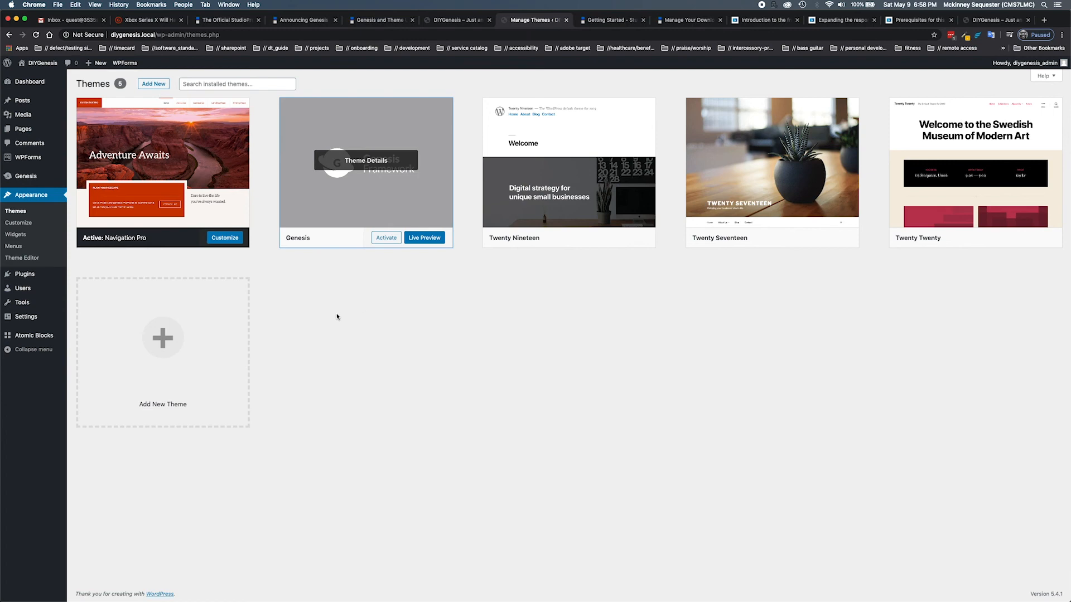